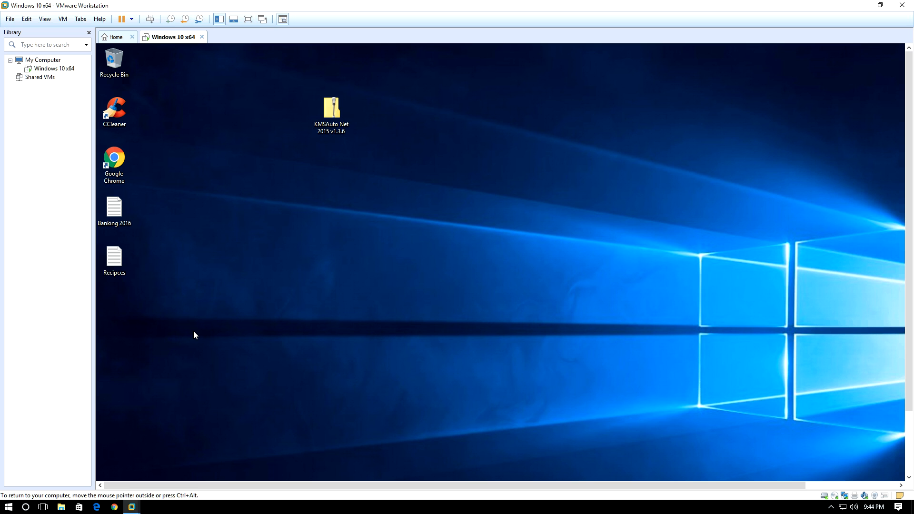
mouse_move(209, 345)
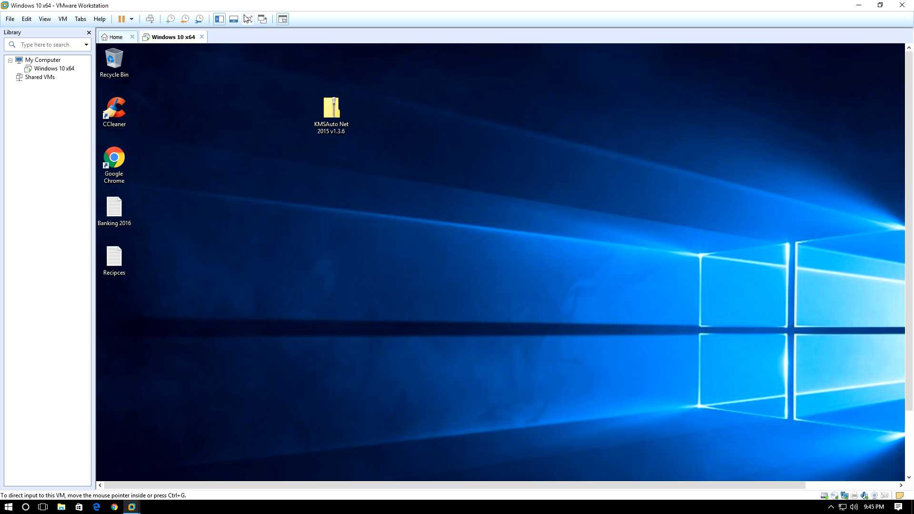
mouse_move(247, 19)
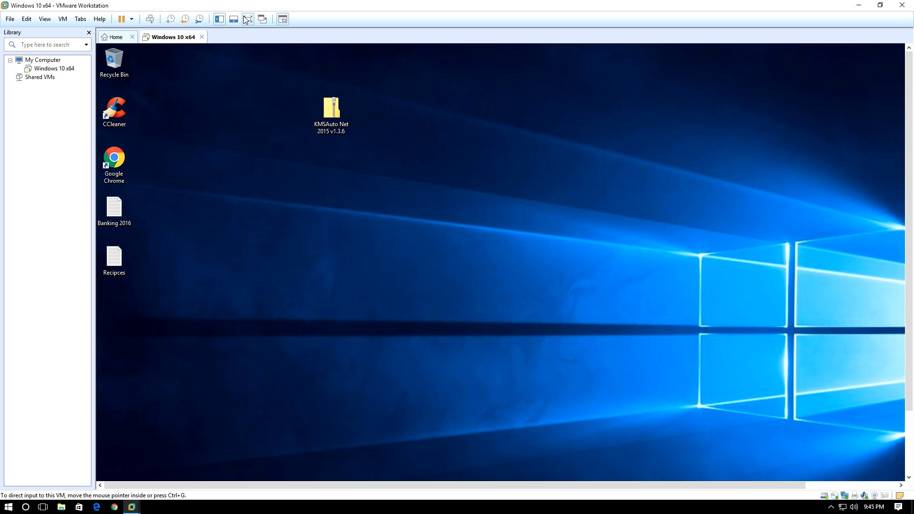
Step: Show the VM full screen and reach Personalization, which demands activation before changing colours
click(246, 18)
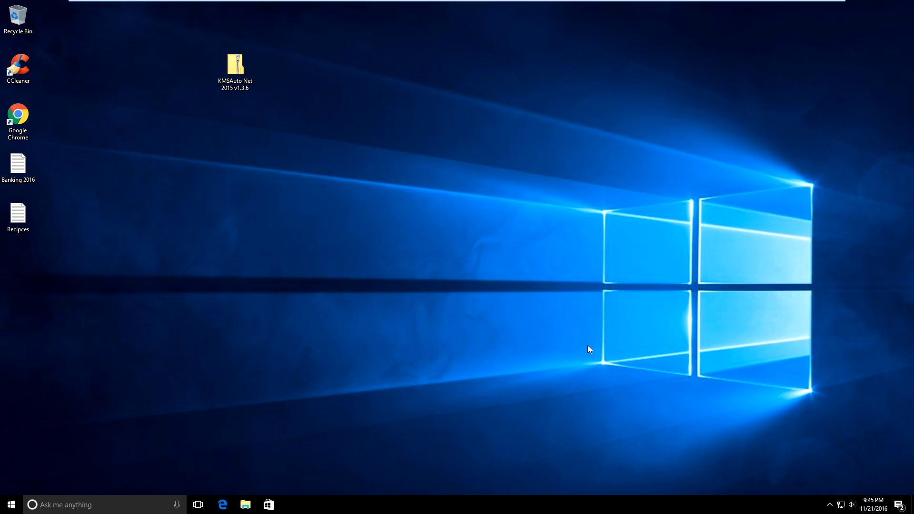
mouse_move(340, 227)
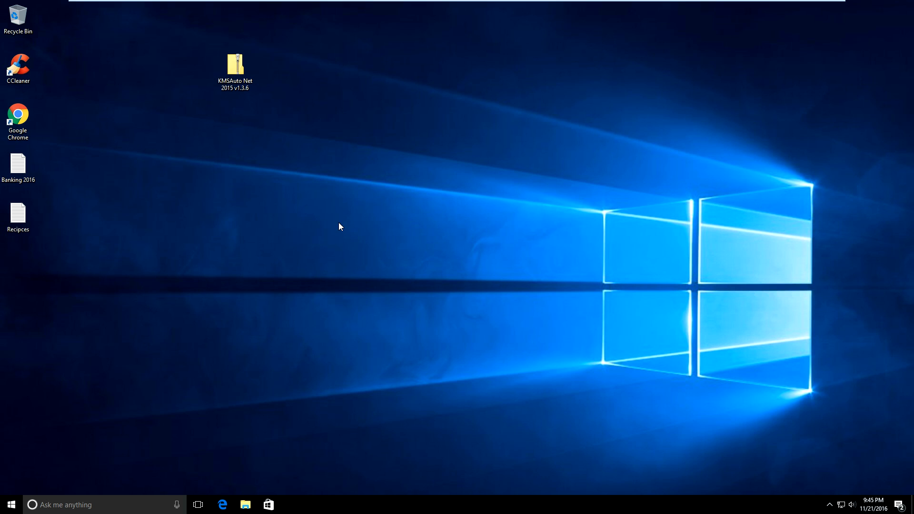
mouse_move(312, 257)
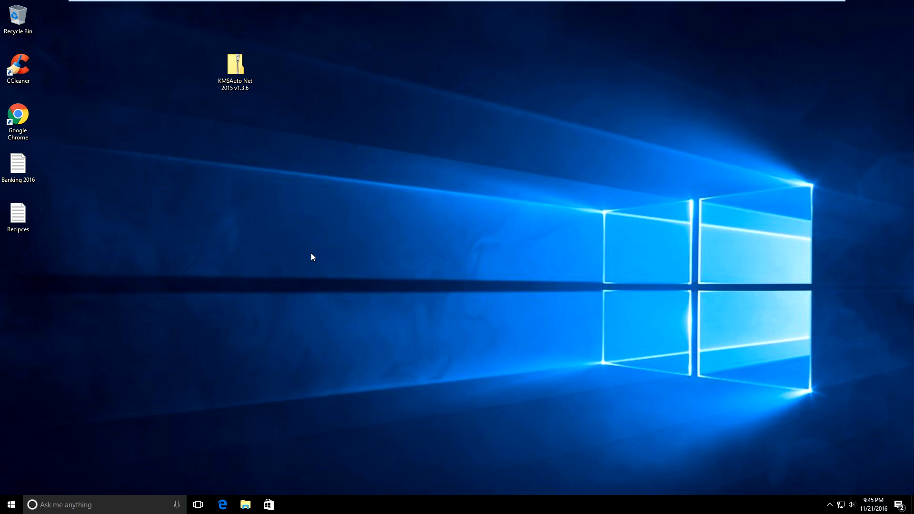
mouse_move(309, 241)
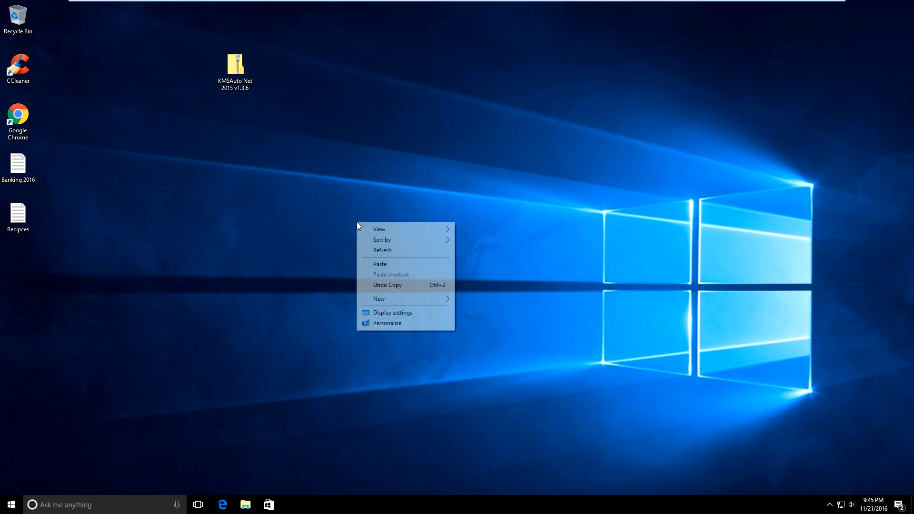
mouse_move(408, 312)
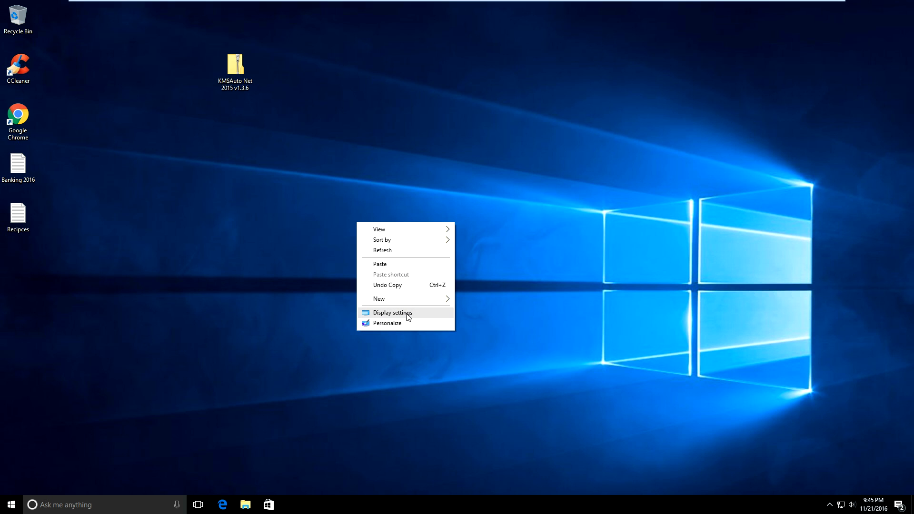
click(392, 312)
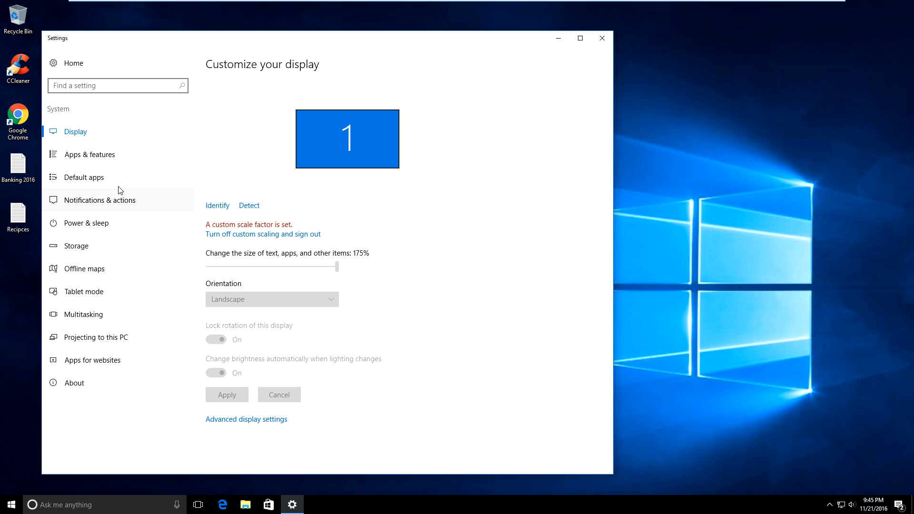
mouse_move(312, 279)
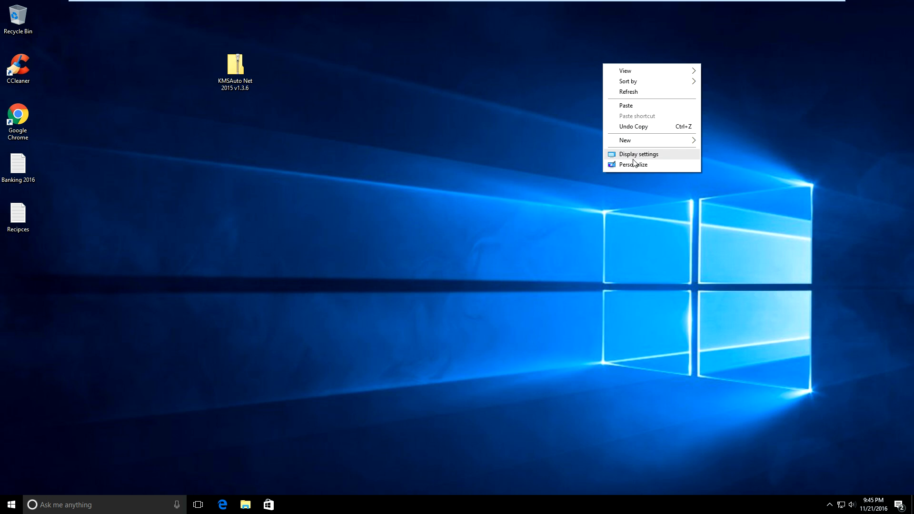
click(633, 164)
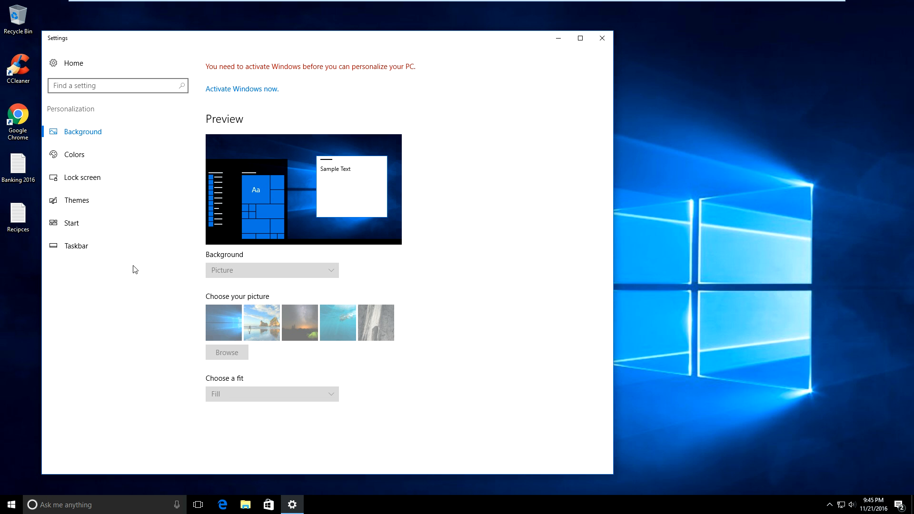
mouse_move(84, 153)
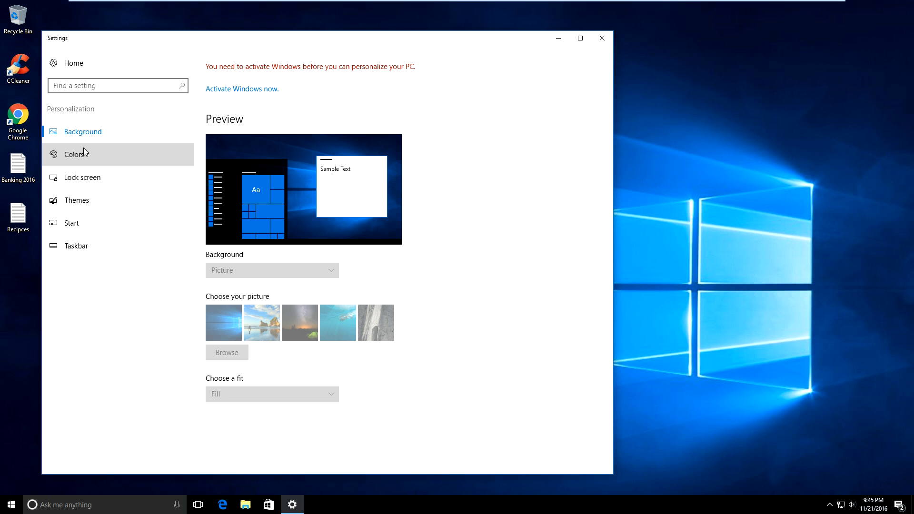
click(74, 153)
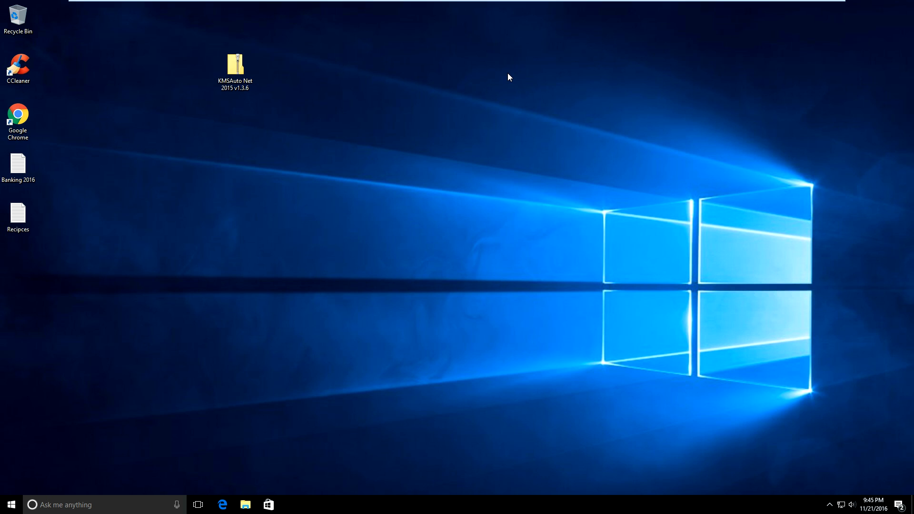
mouse_move(254, 48)
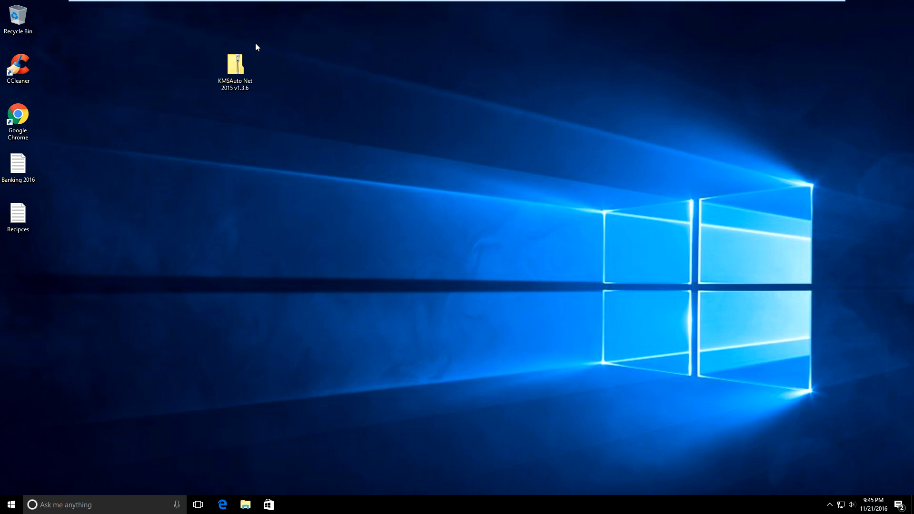
click(234, 69)
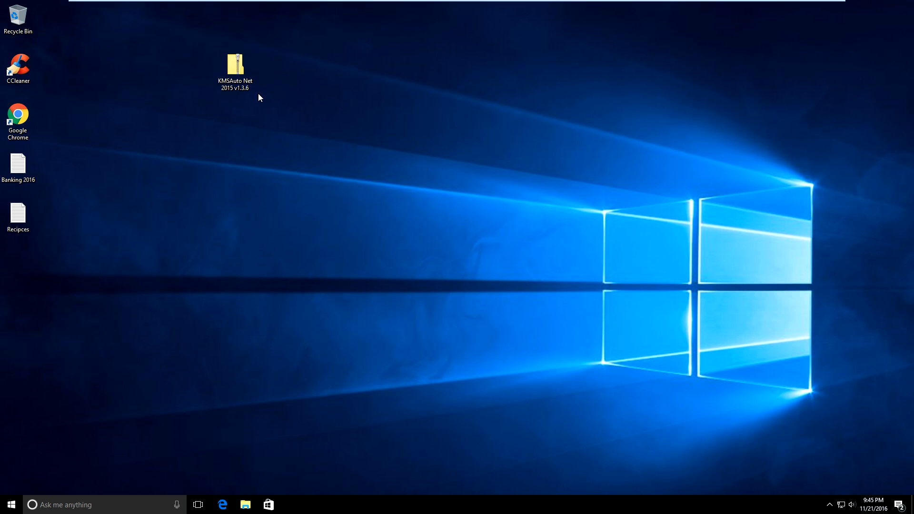
mouse_move(261, 88)
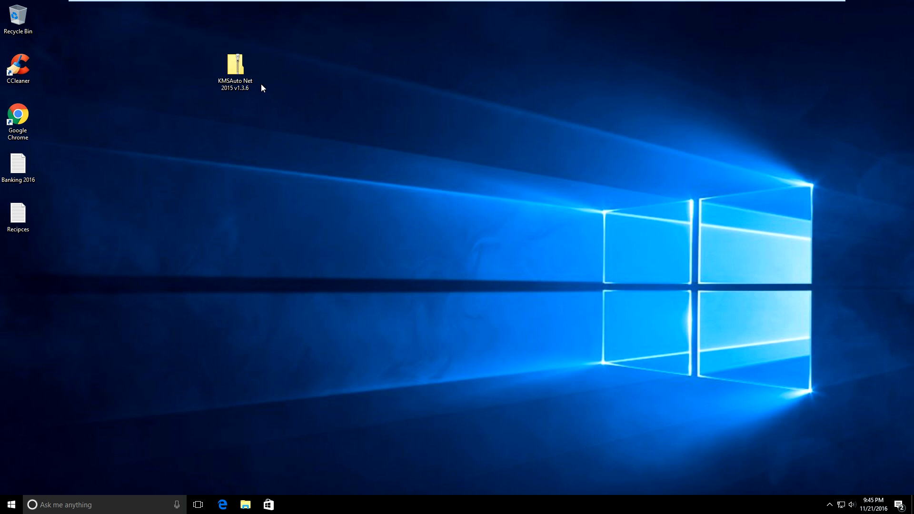
click(234, 64)
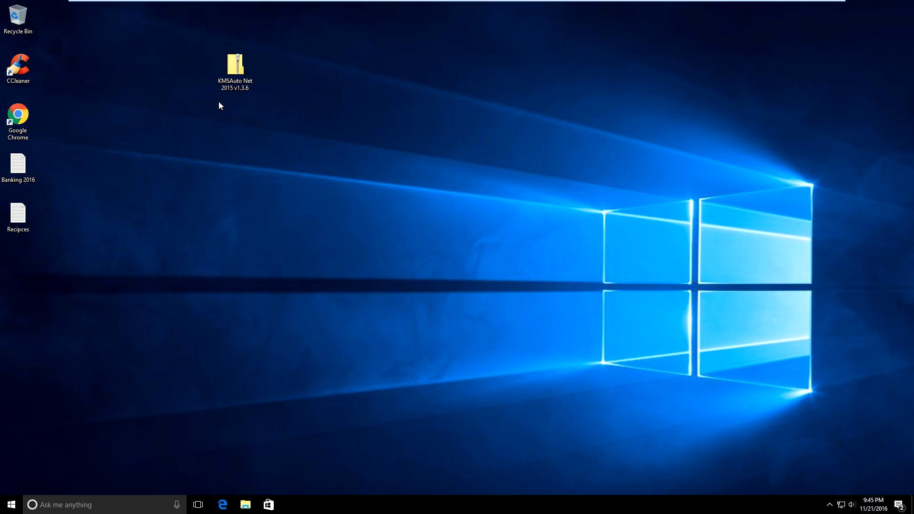
mouse_move(417, 134)
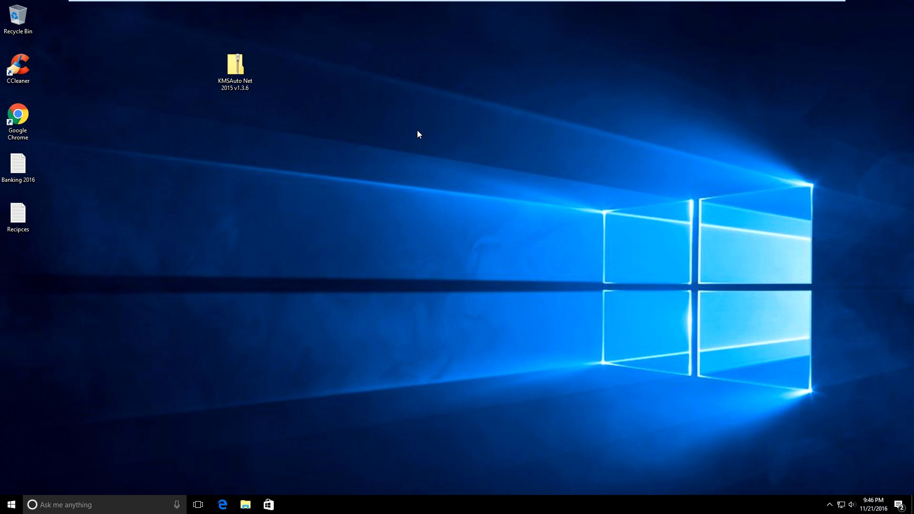
mouse_move(431, 162)
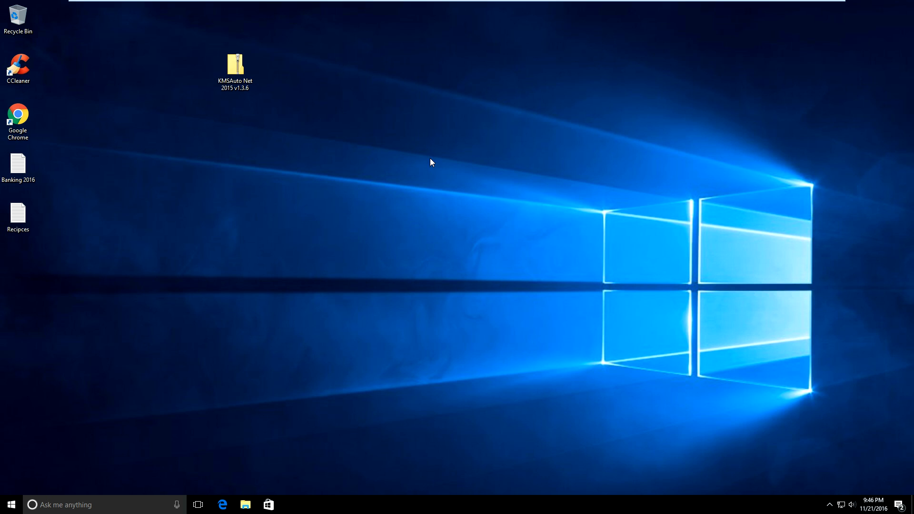
mouse_move(200, 191)
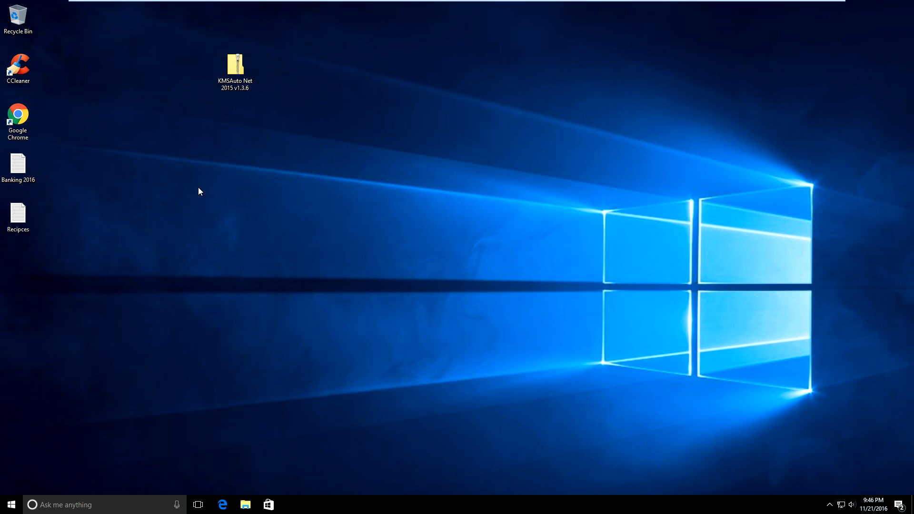
click(19, 217)
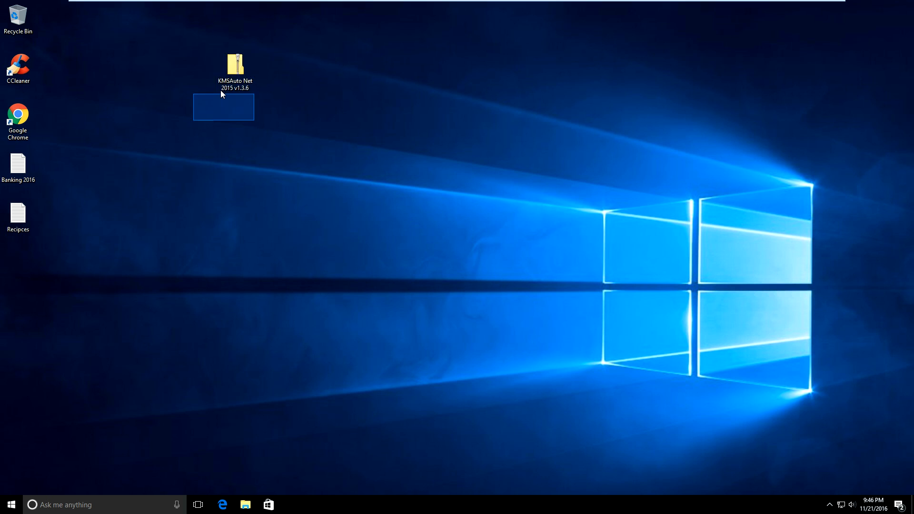
click(299, 105)
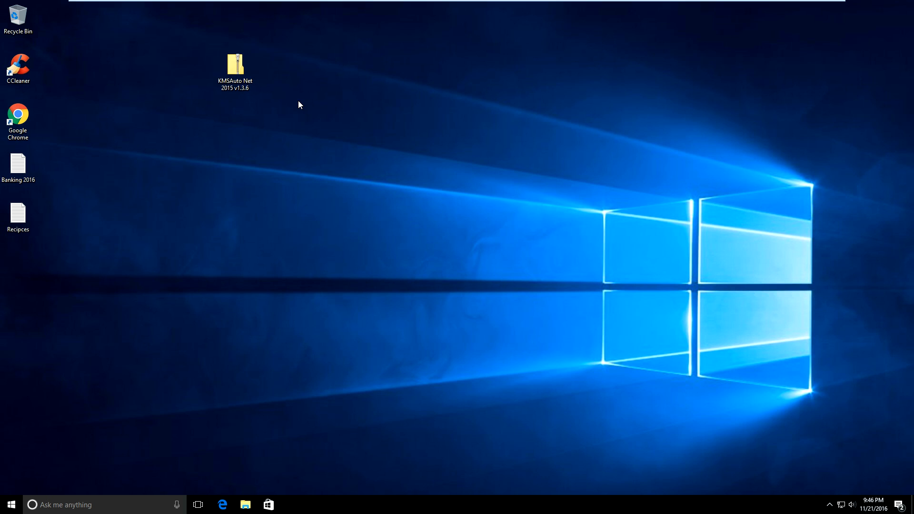
mouse_move(347, 149)
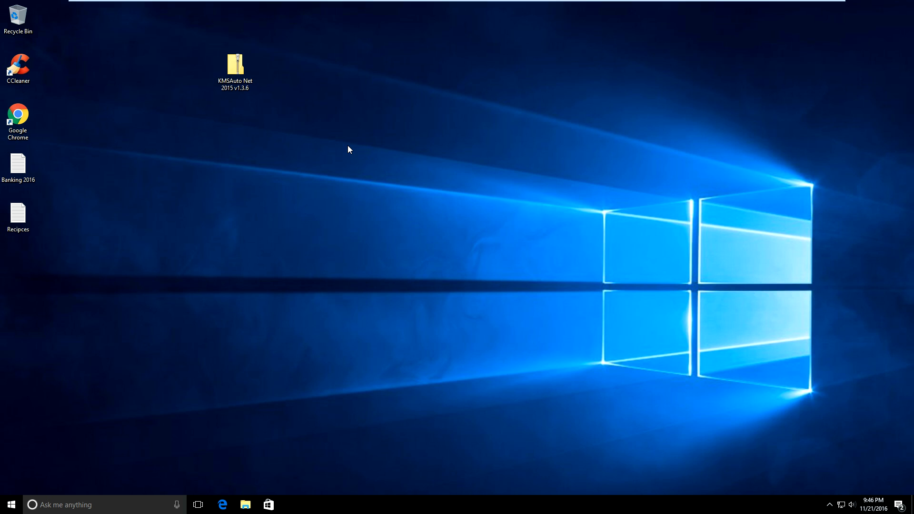
mouse_move(314, 144)
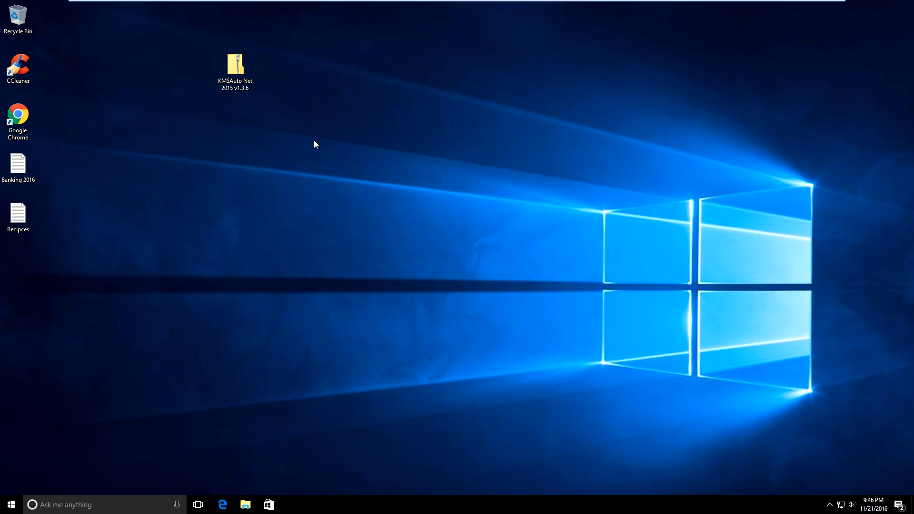
mouse_move(165, 67)
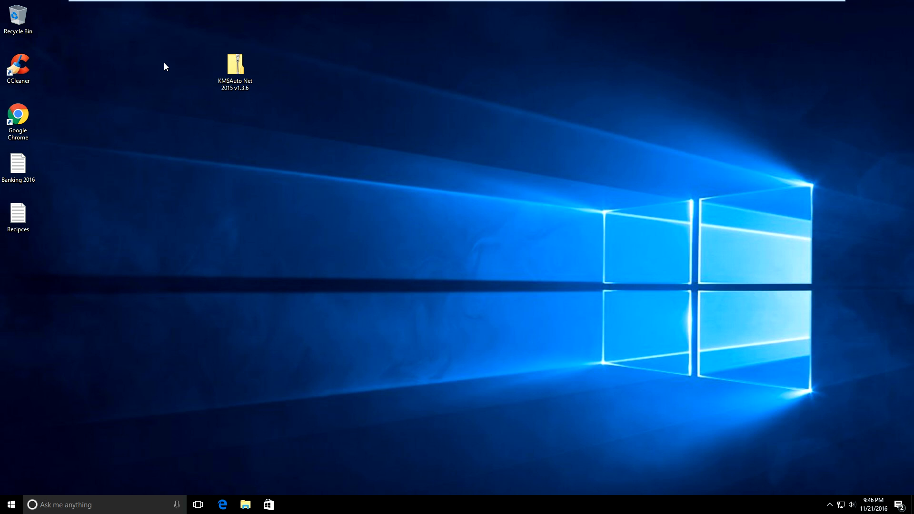
mouse_move(210, 26)
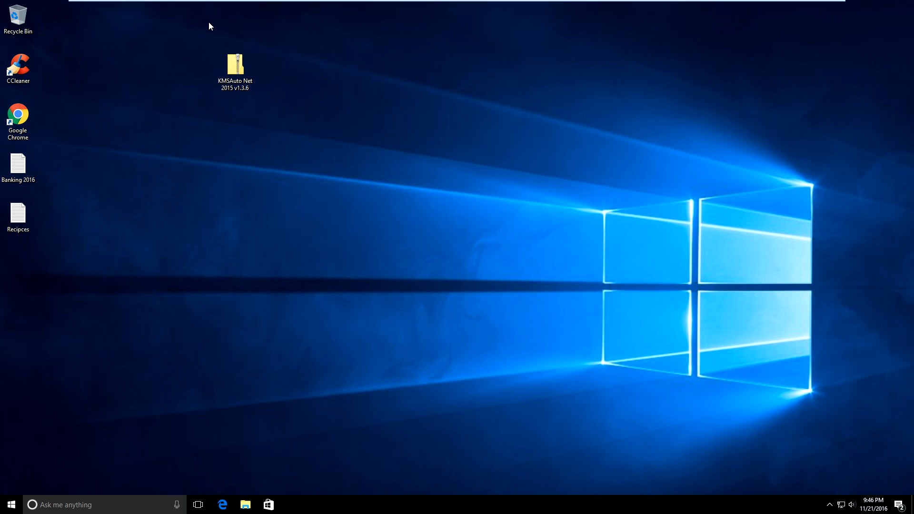
mouse_move(466, 168)
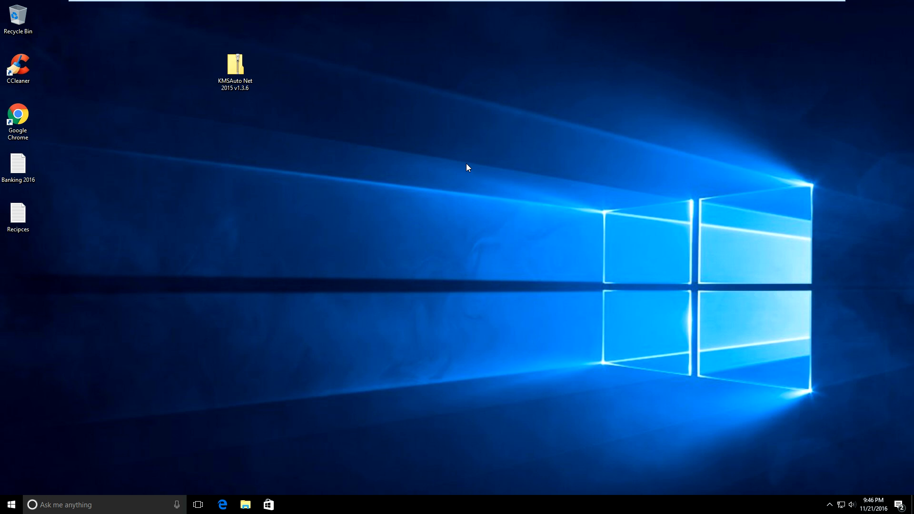
Step: Find Windows Defender via search, dismiss What's new and reach its protection settings
right_click(466, 168)
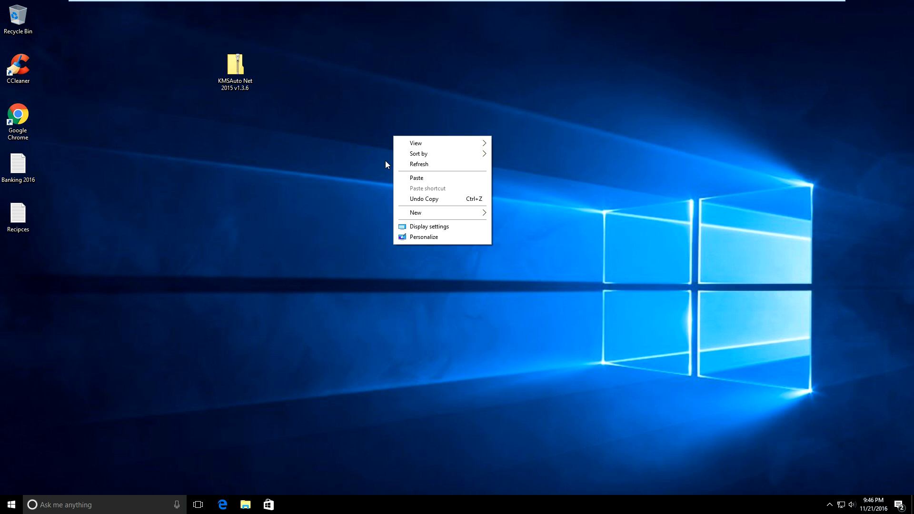
click(423, 237)
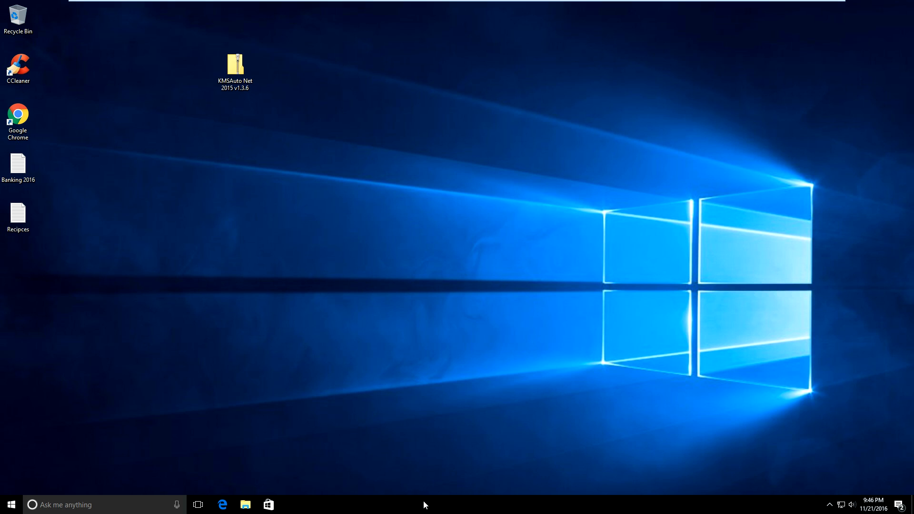
right_click(424, 504)
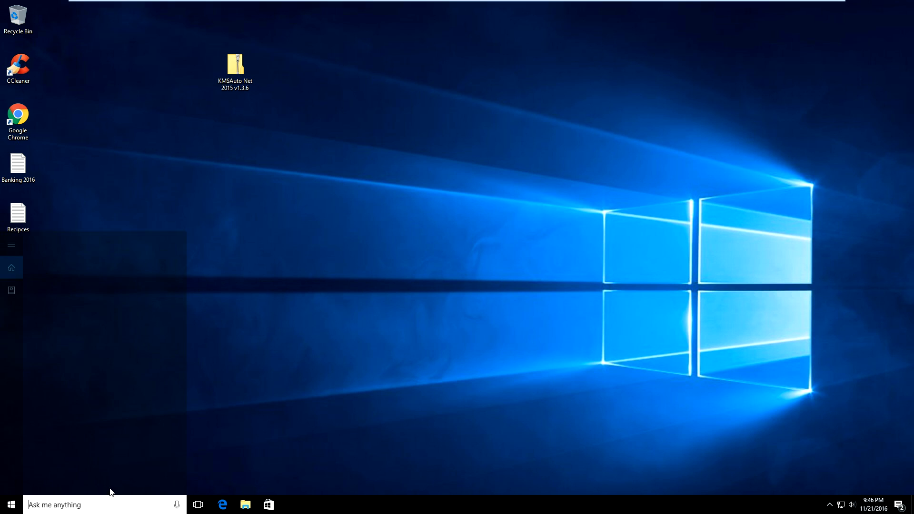
text(wi)
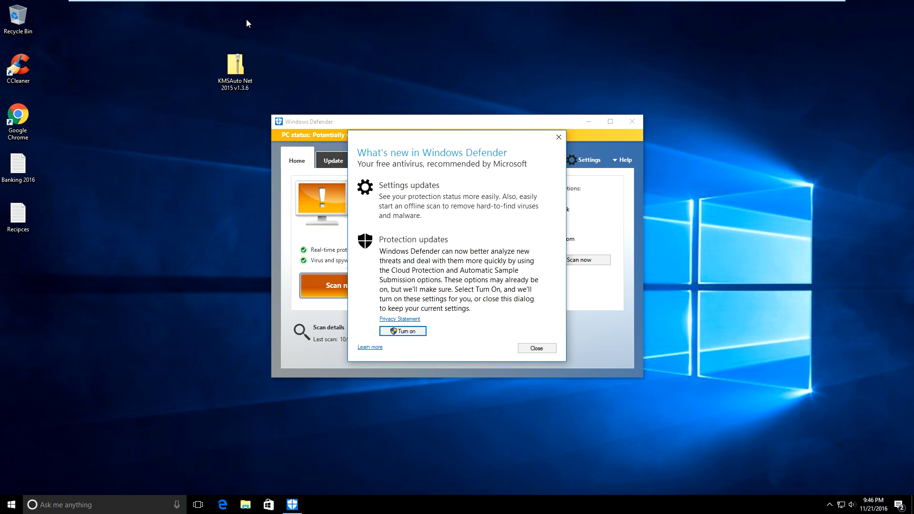
click(535, 348)
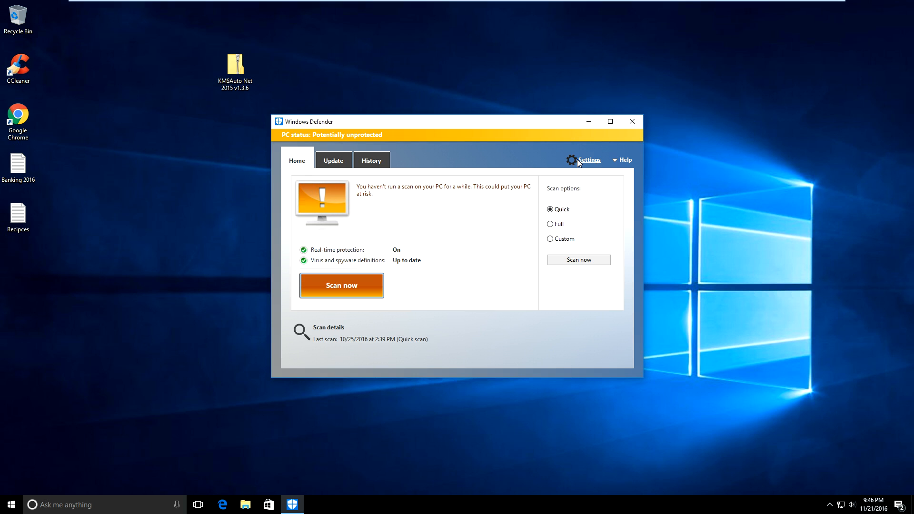
click(589, 160)
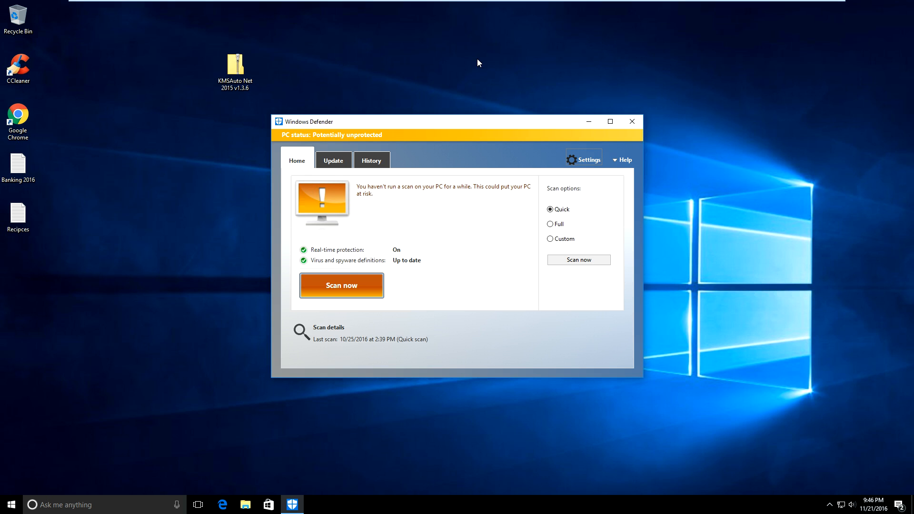
mouse_move(352, 146)
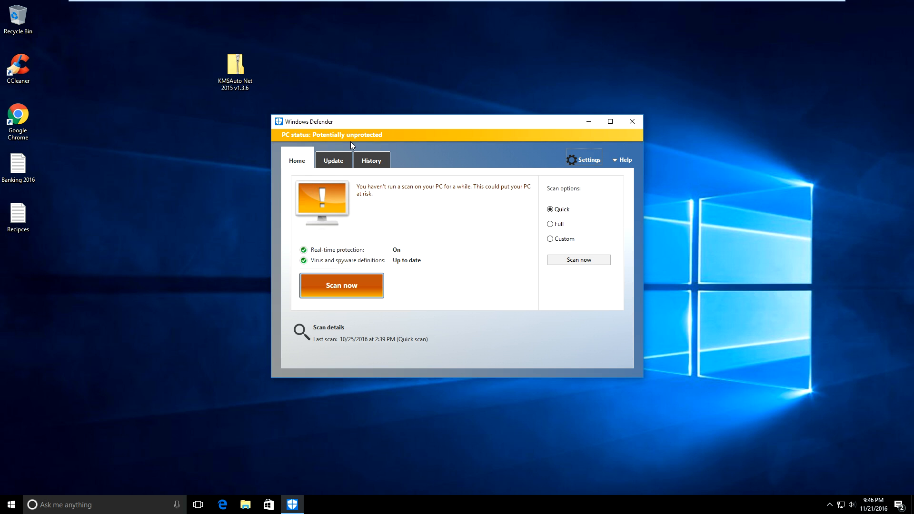
mouse_move(575, 146)
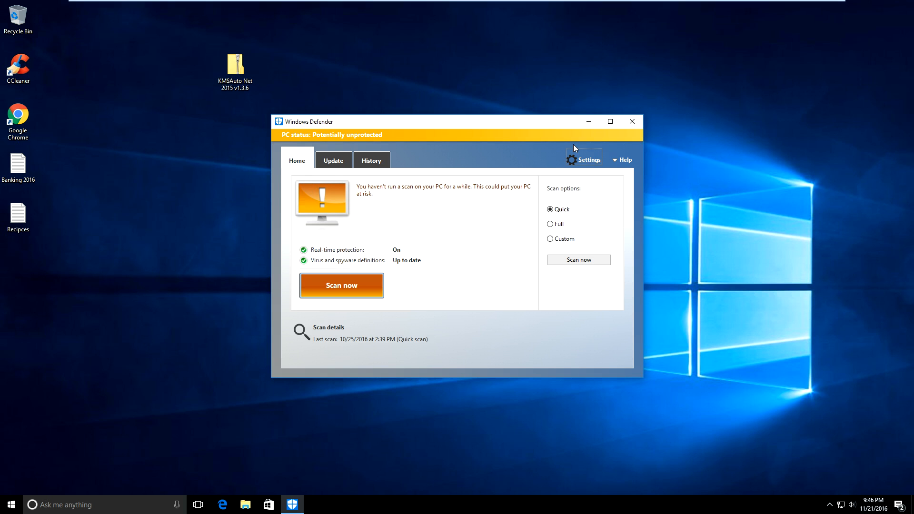
mouse_move(455, 163)
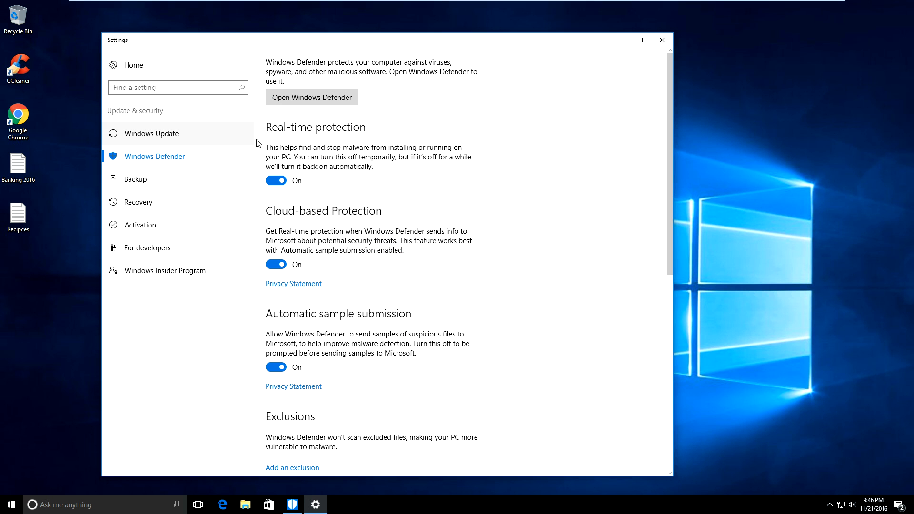
mouse_move(275, 134)
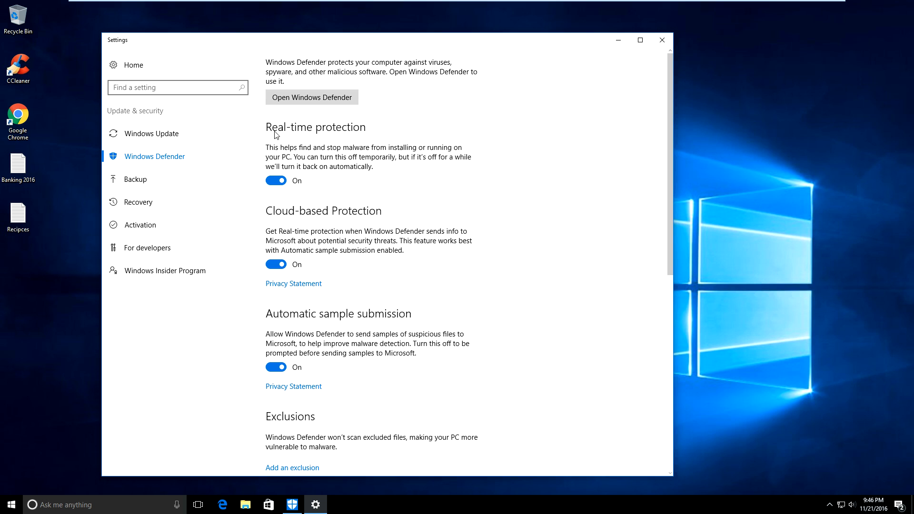
mouse_move(281, 129)
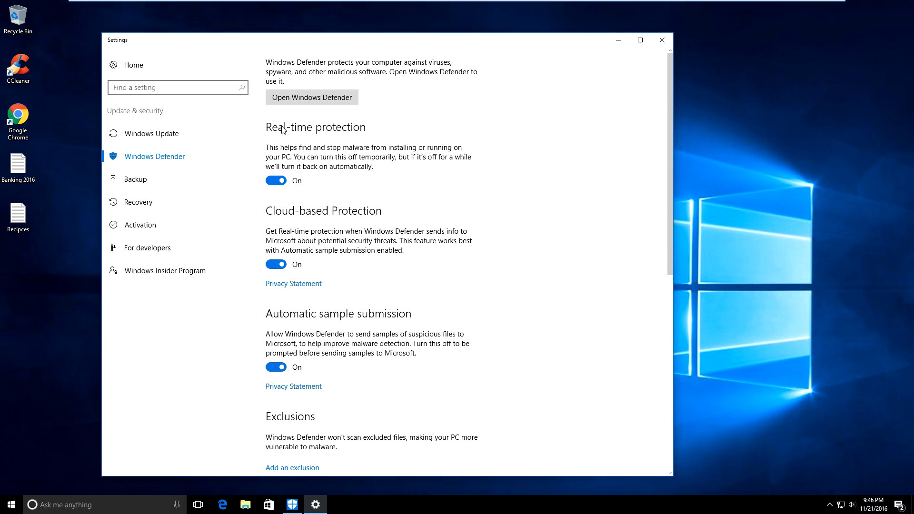
Step: Turn off real-time protection, cloud-based protection and automatic sample submission, leaving the PC At risk
click(275, 180)
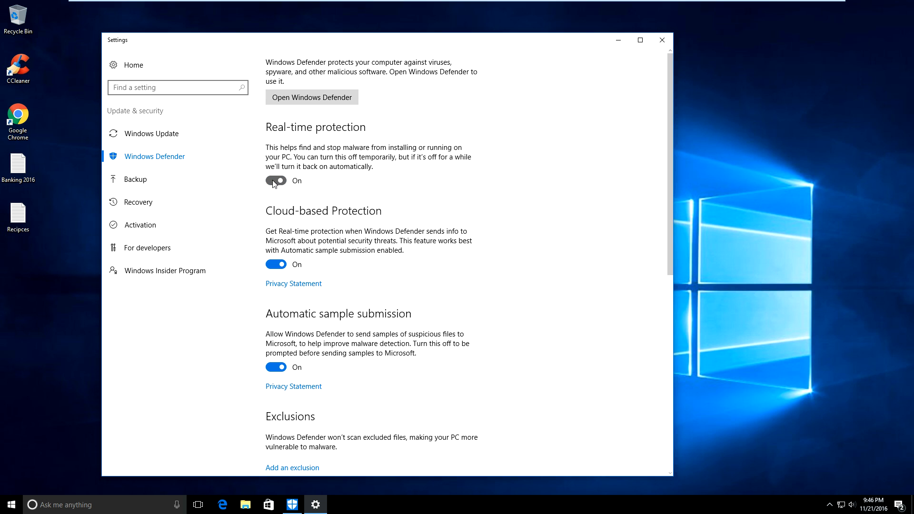
click(275, 180)
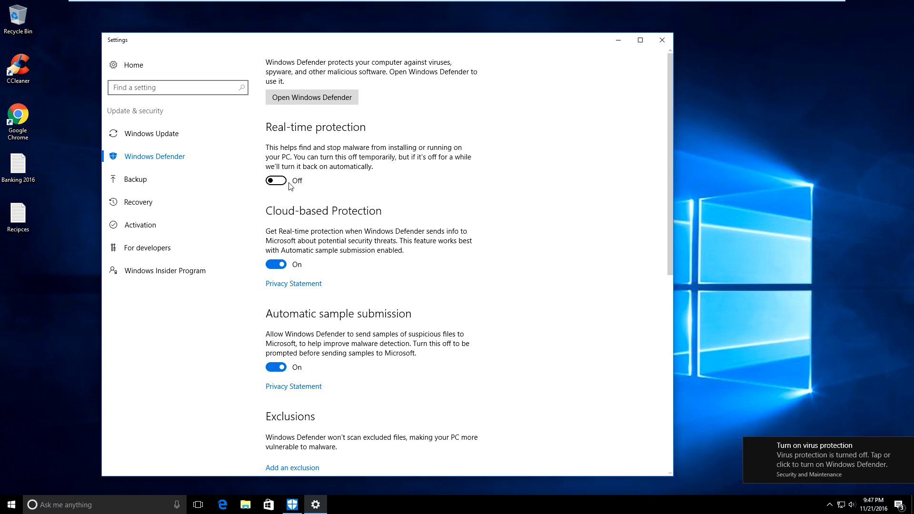
click(276, 264)
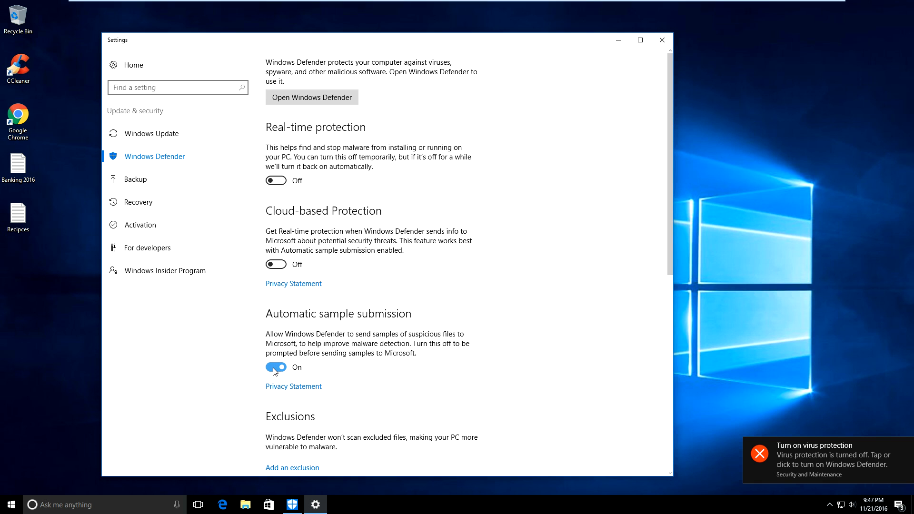
click(275, 367)
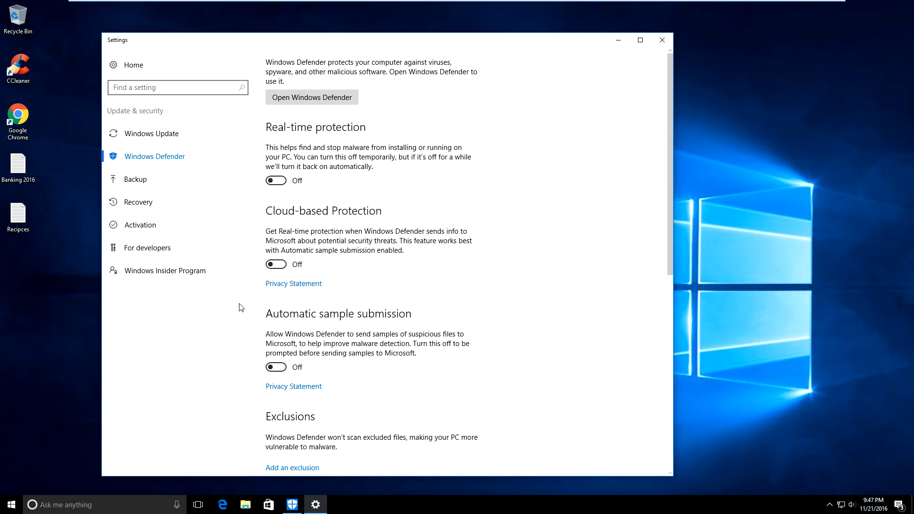
mouse_move(661, 40)
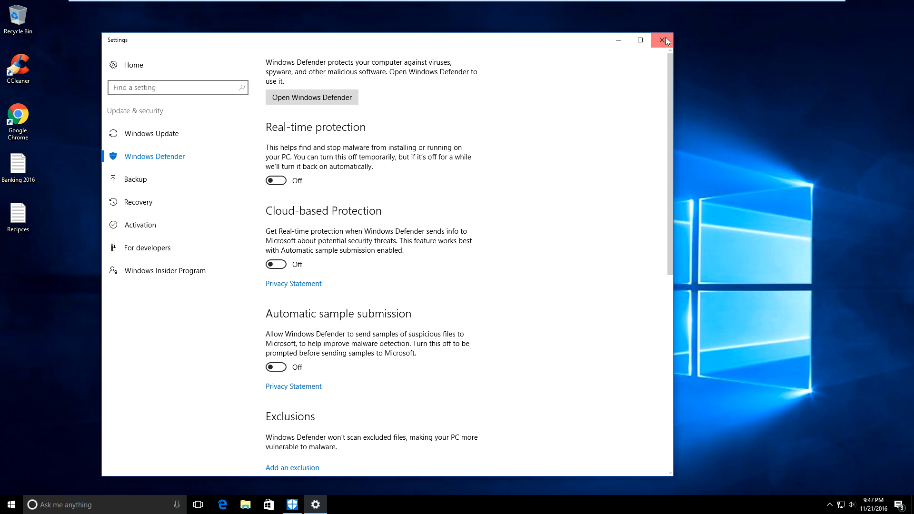
click(312, 97)
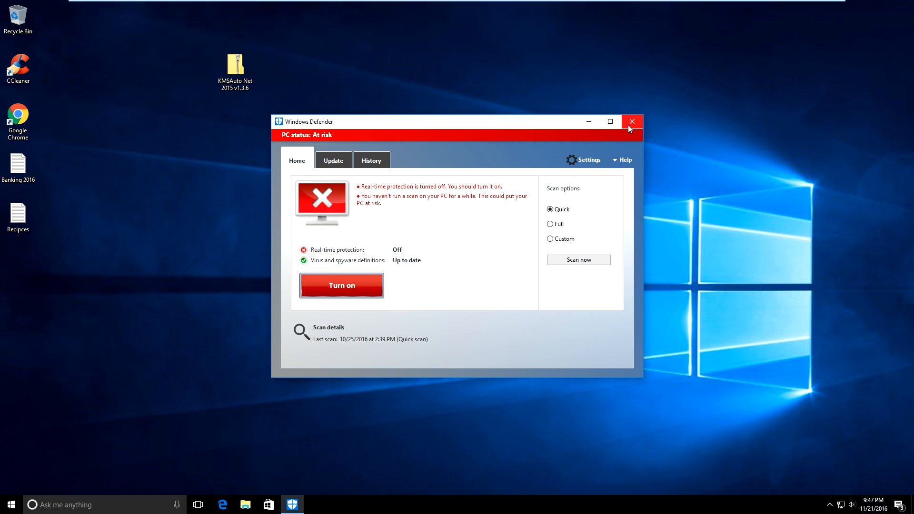
mouse_move(631, 122)
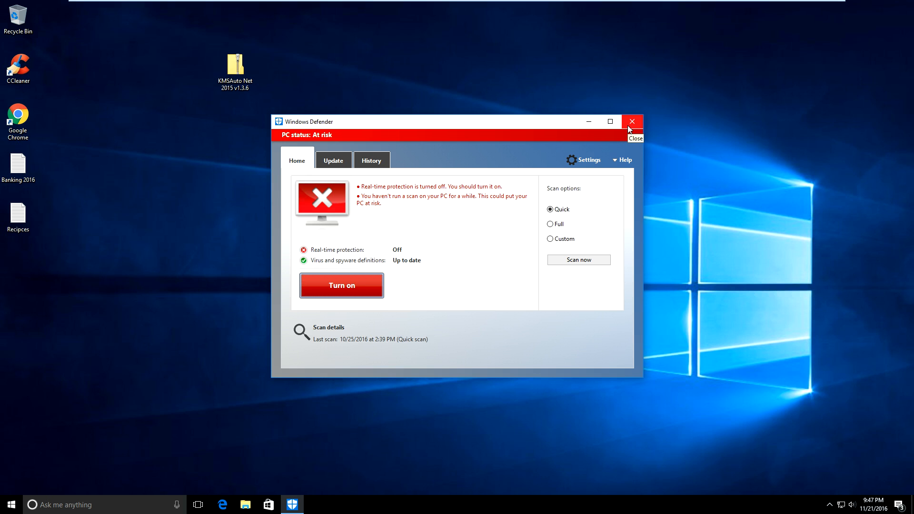
Step: Close Defender and begin extracting the KMSAuto Net 2015 v1.3.6 archive from the desktop
click(630, 121)
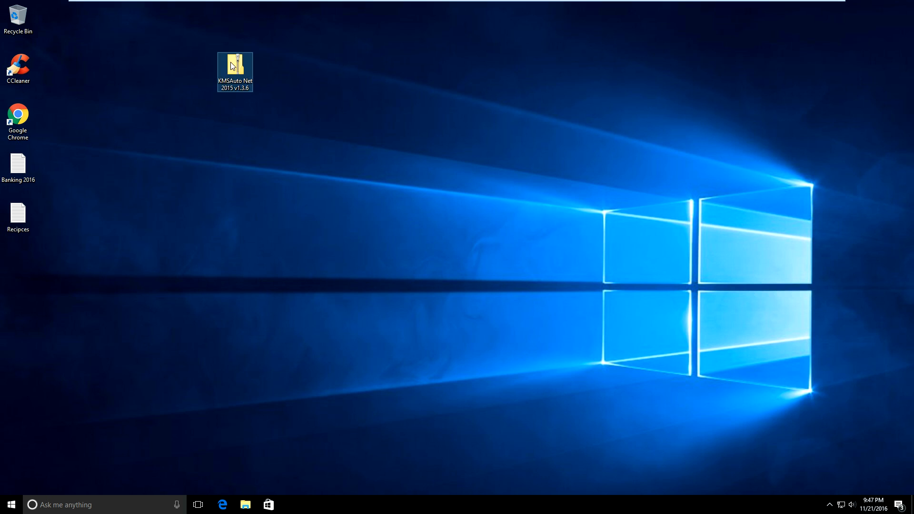
drag(234, 67, 163, 212)
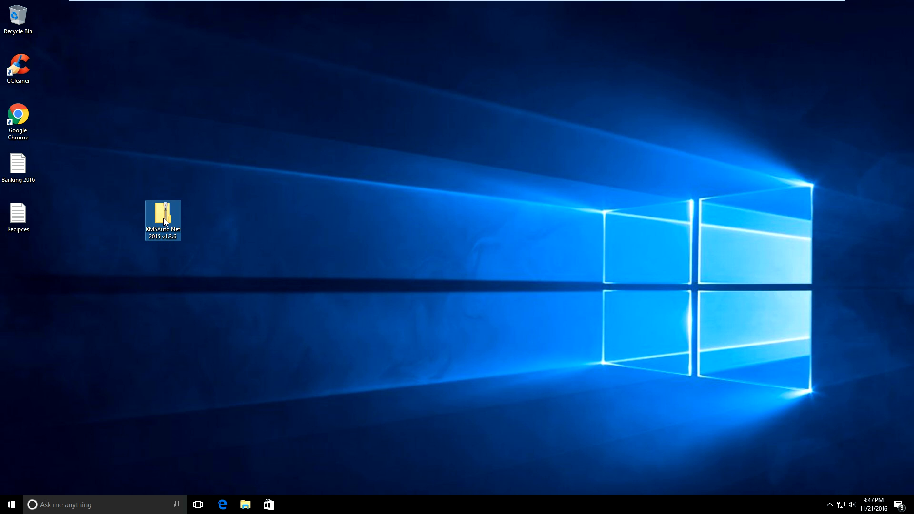
double_click(163, 218)
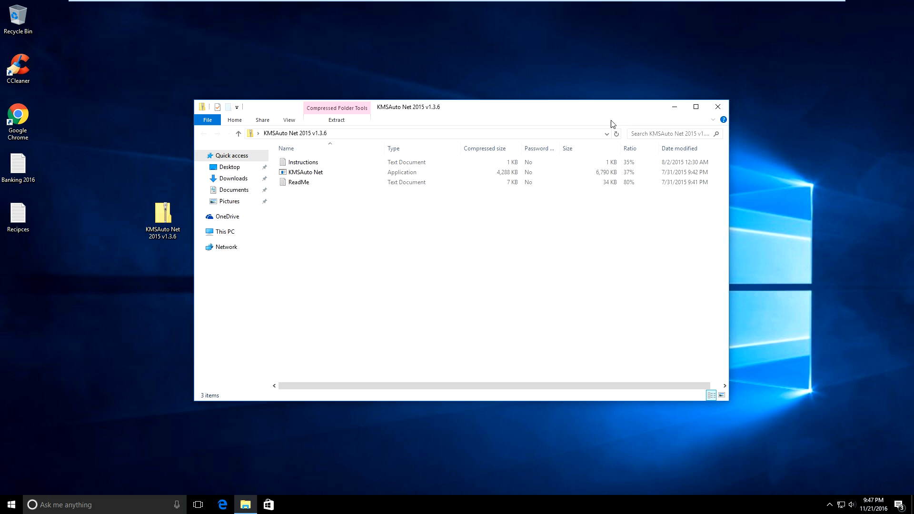
click(717, 107)
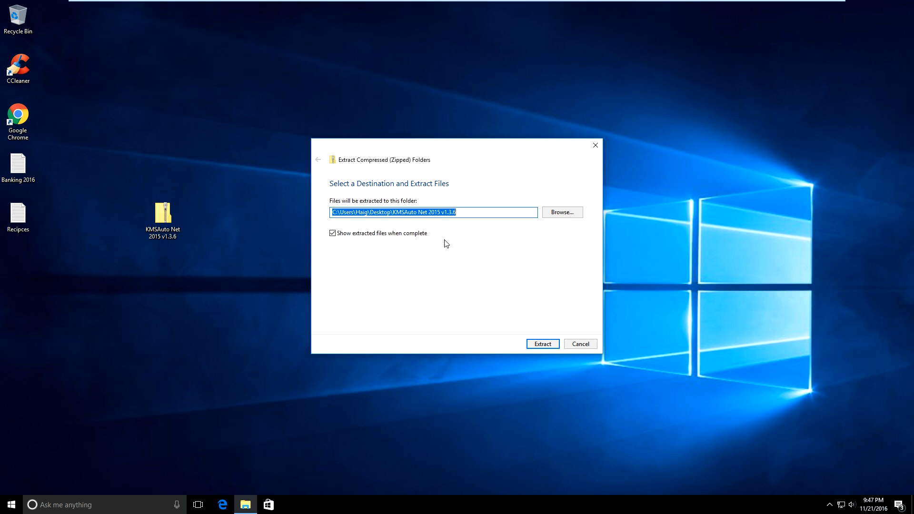
Step: Extract the archive into a desktop folder and select the KMSAuto Net application inside it
click(542, 343)
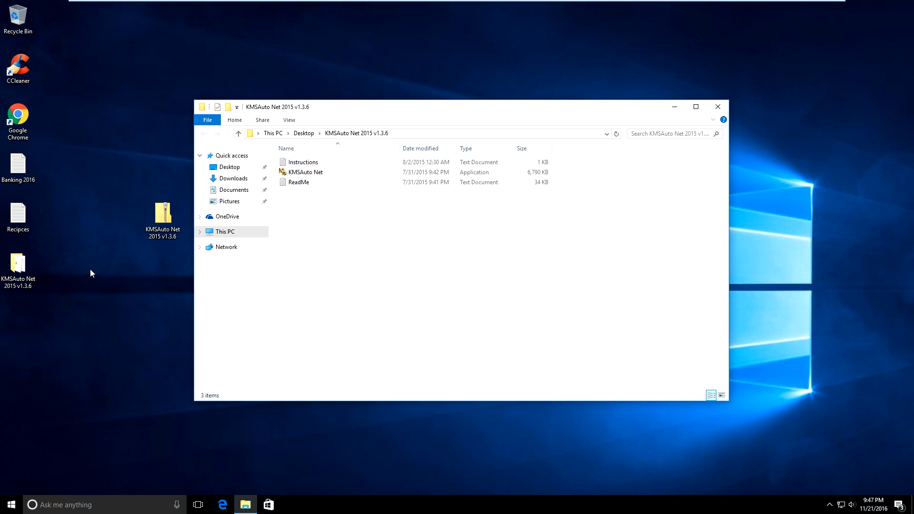
click(306, 172)
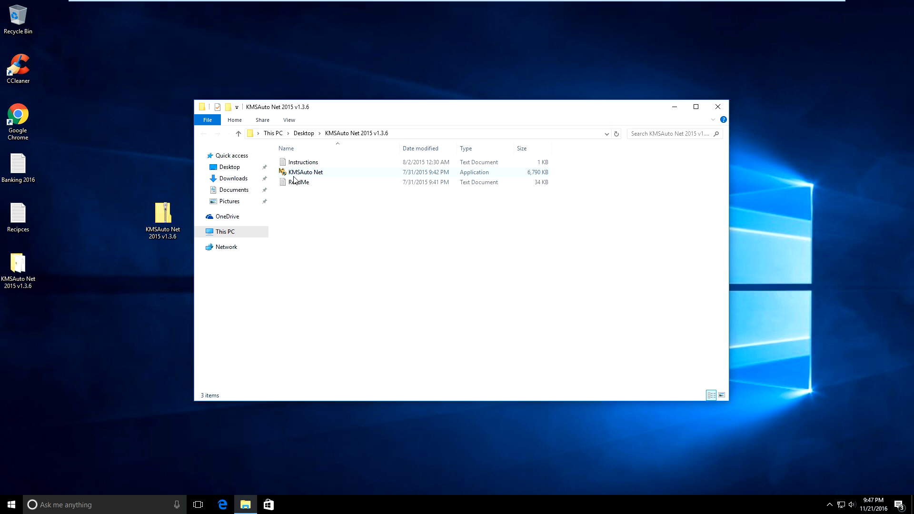
click(305, 172)
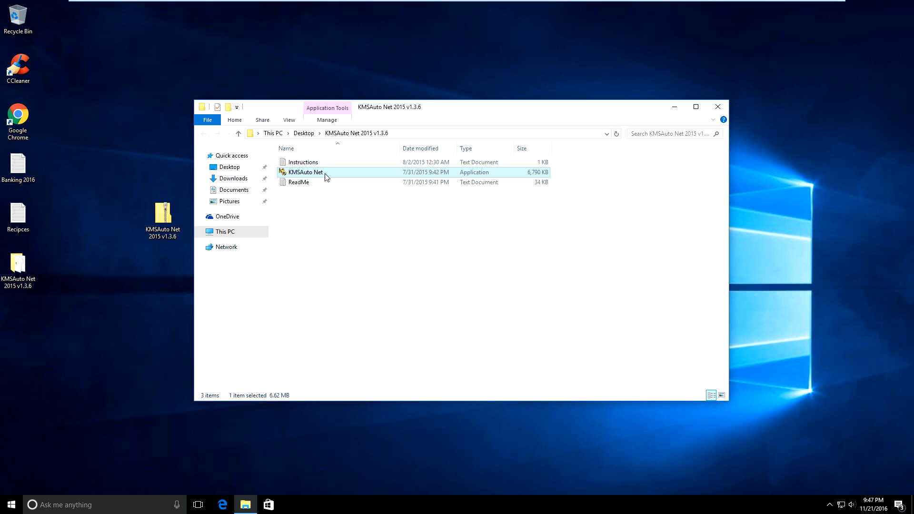
Step: Launch KMSAuto Net as administrator, allowing it to make changes
double_click(305, 171)
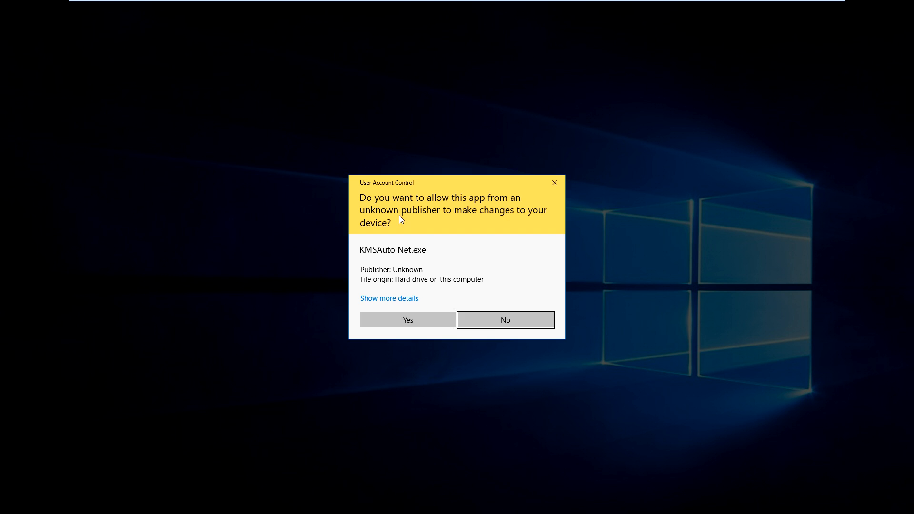
click(407, 319)
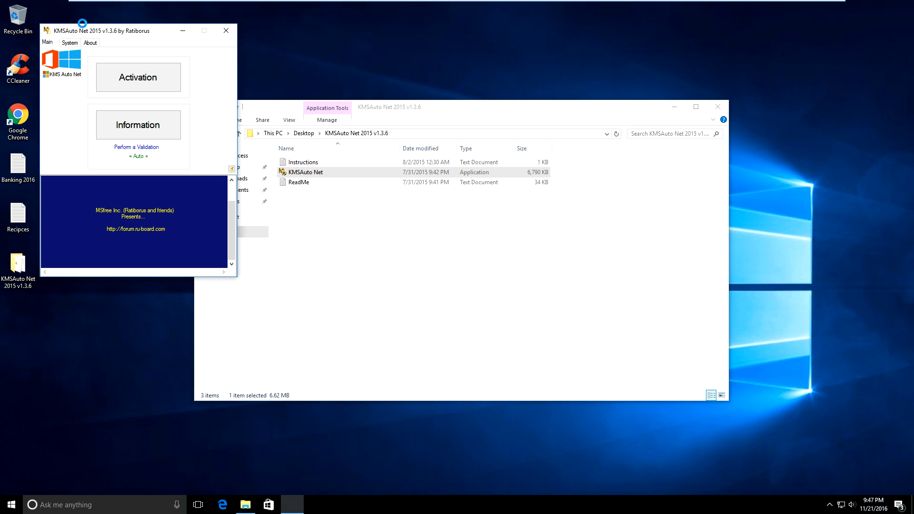
double_click(301, 181)
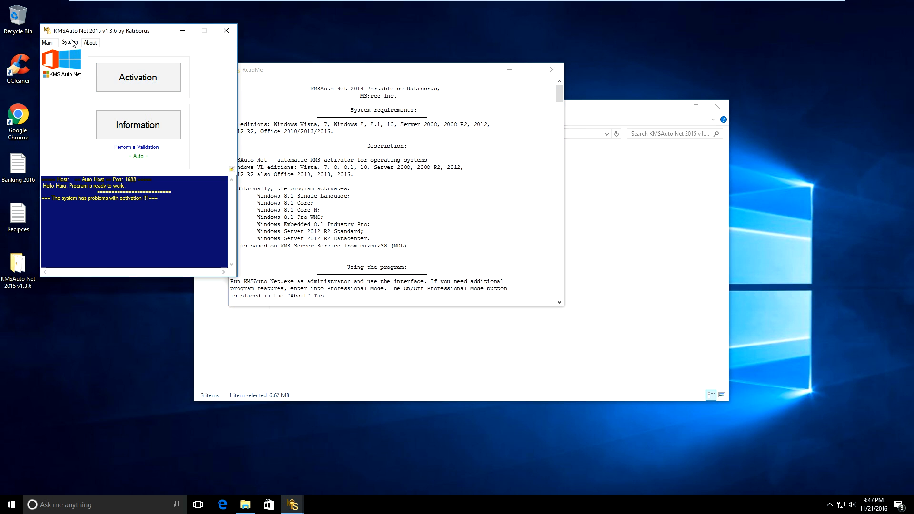
Step: From the Main tab's Activation choices, start activating Windows
click(69, 42)
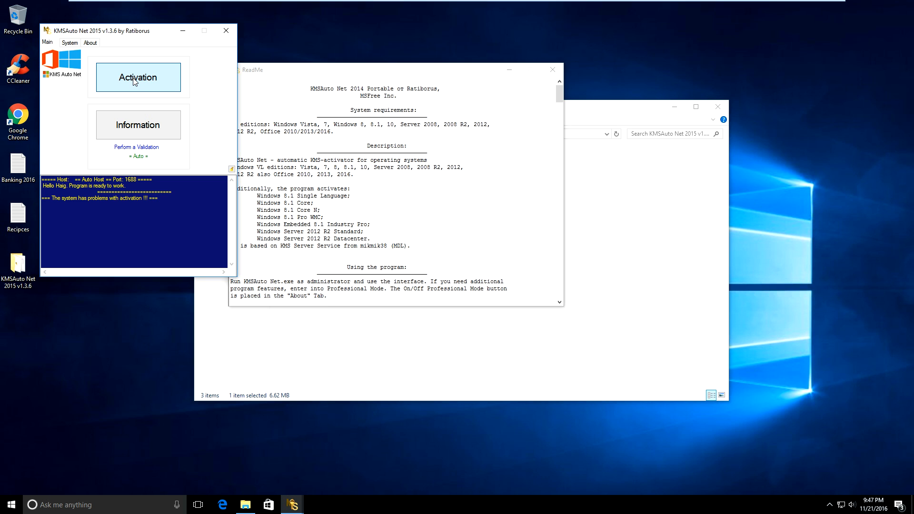
click(138, 77)
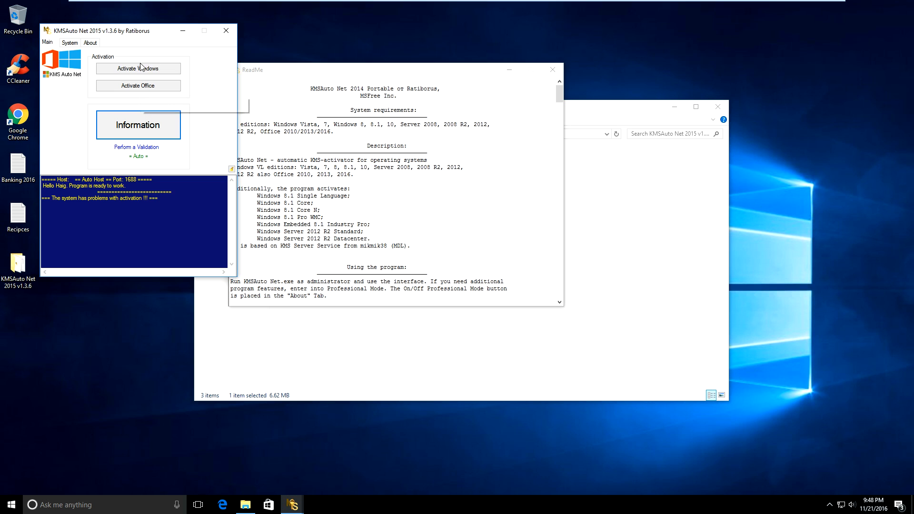
click(138, 69)
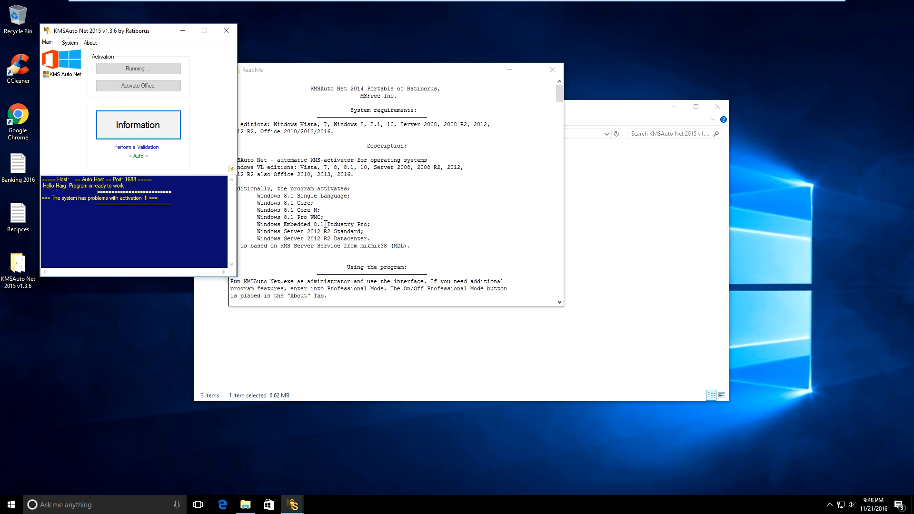
mouse_move(159, 231)
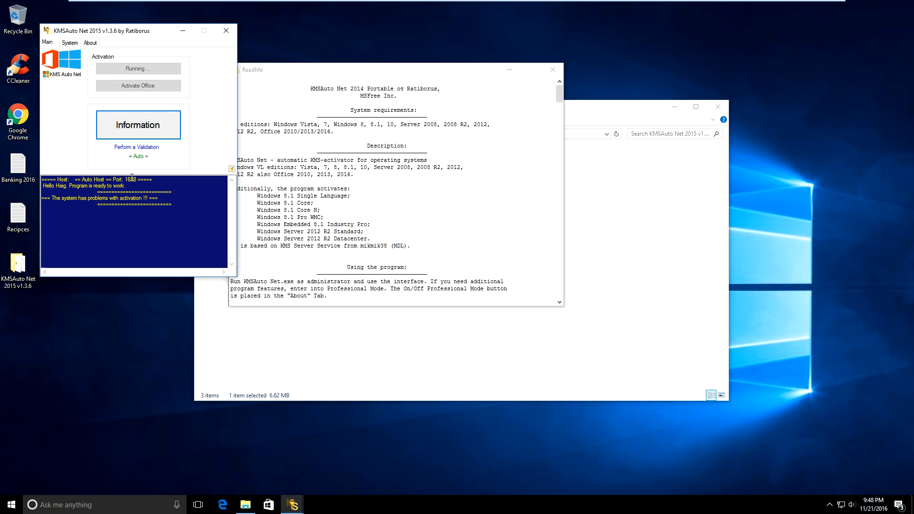
mouse_move(114, 321)
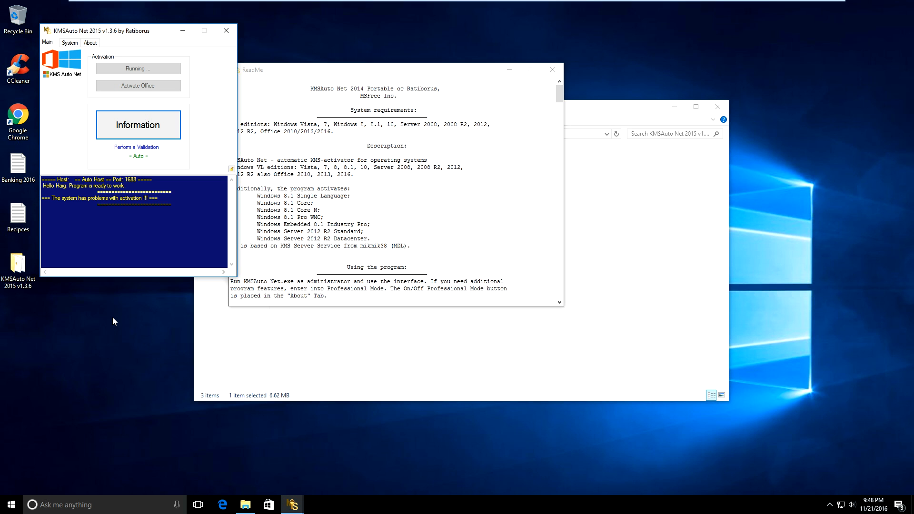
mouse_move(112, 316)
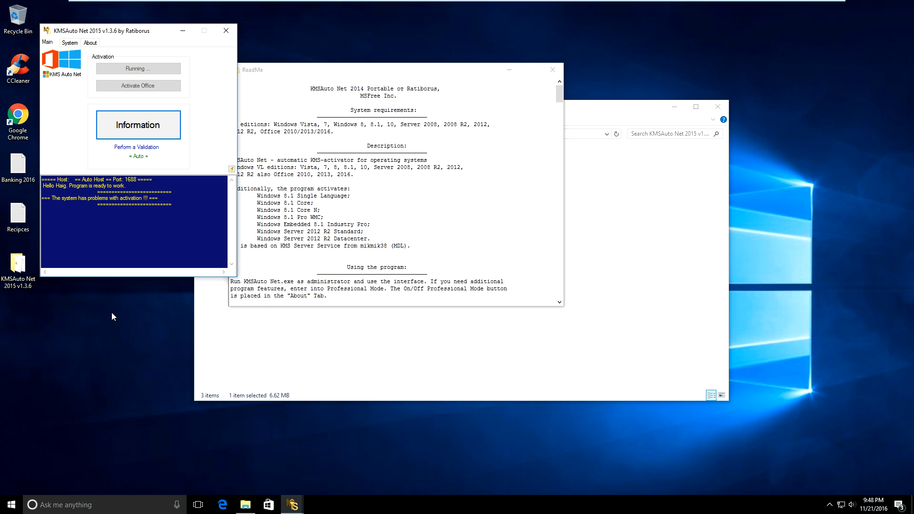
Step: On the System tab, install the KMS-host service and then the Windows GVLK volume licence key
click(69, 42)
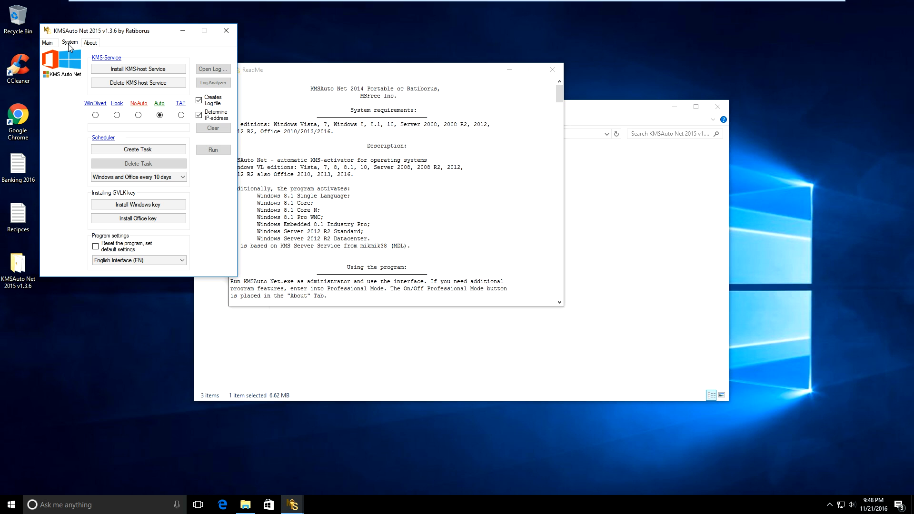
mouse_move(138, 204)
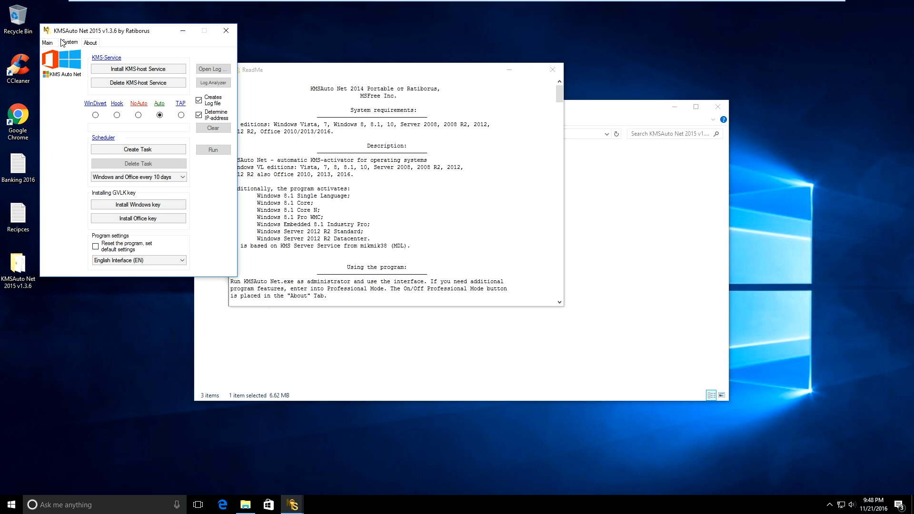
mouse_move(138, 204)
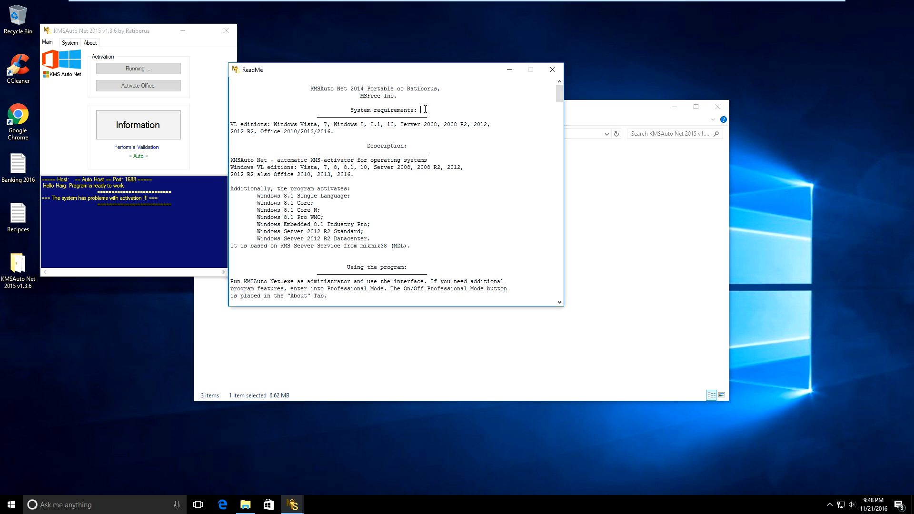
click(69, 42)
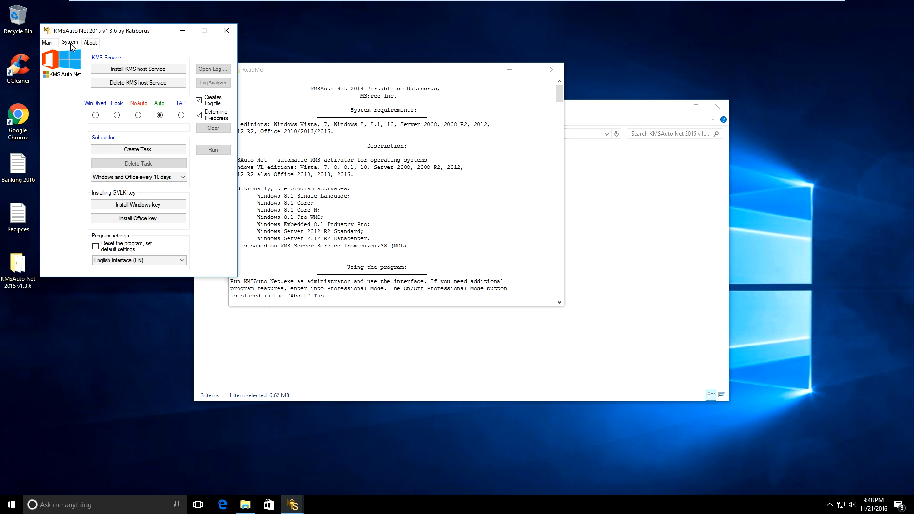
mouse_move(138, 68)
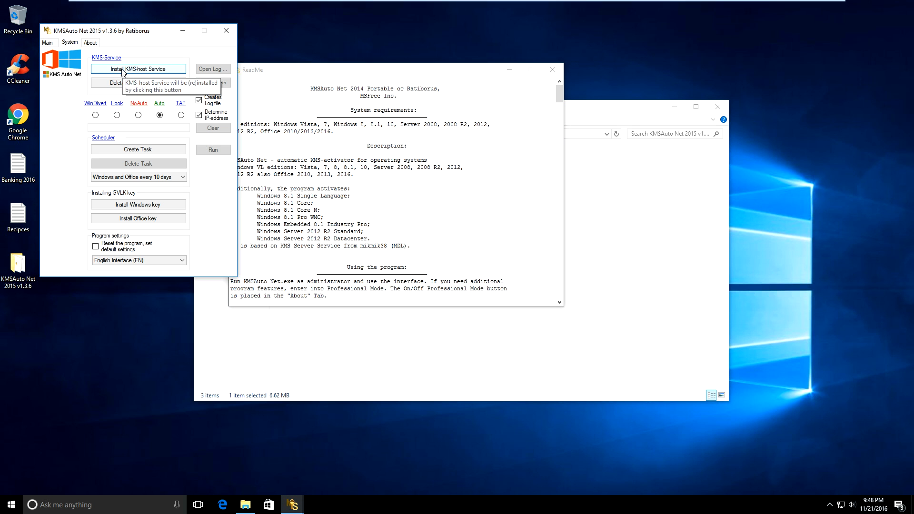
mouse_move(129, 76)
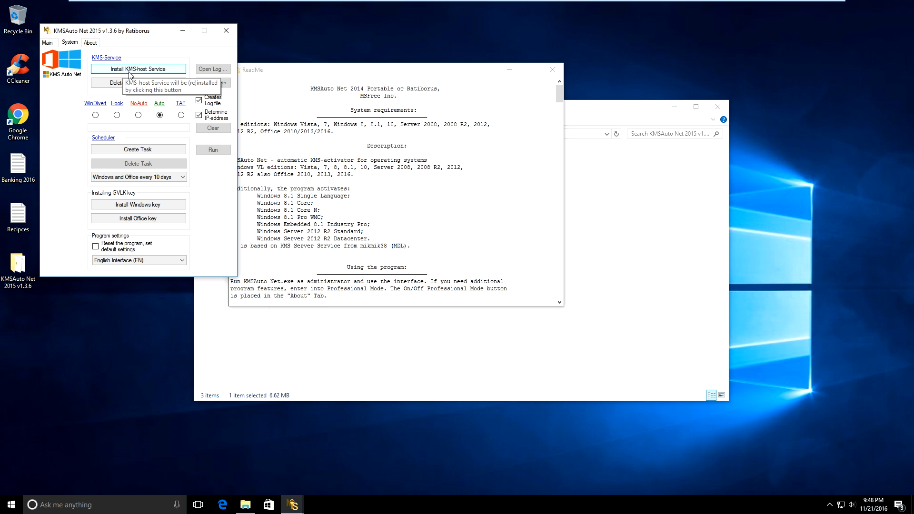
click(138, 68)
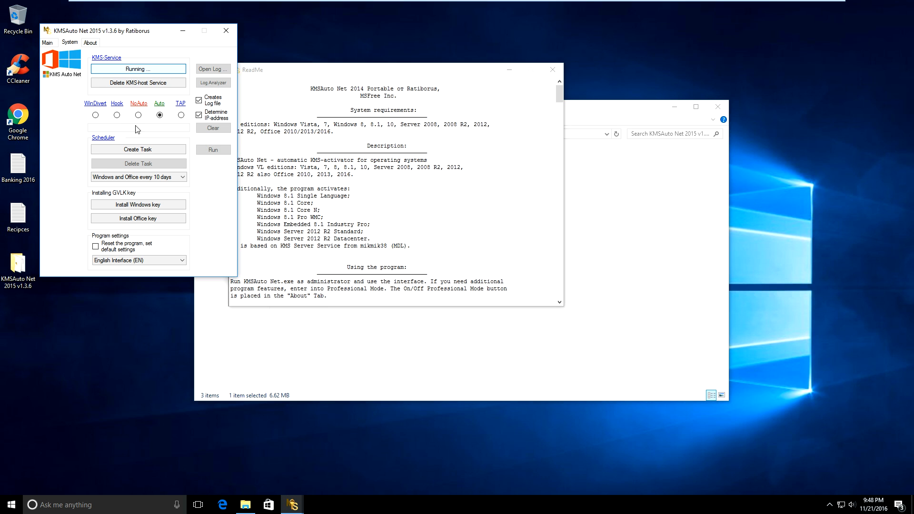
click(138, 68)
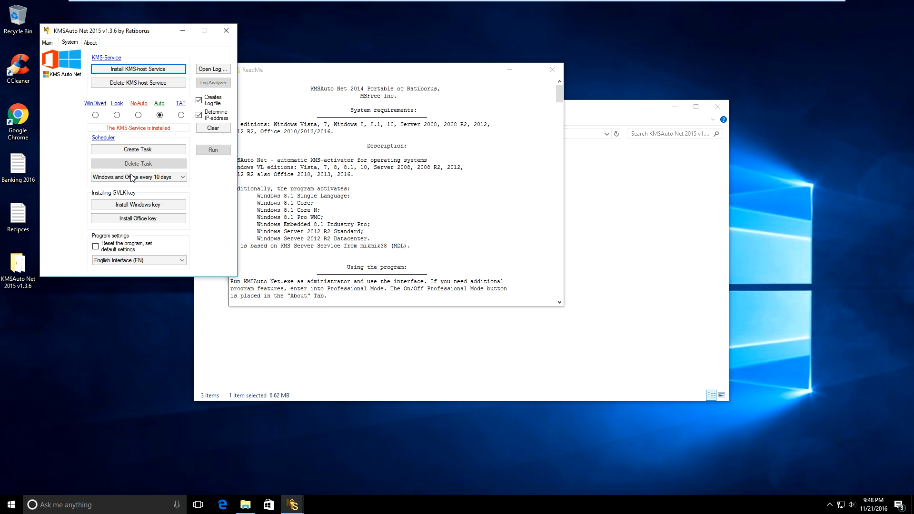
mouse_move(138, 204)
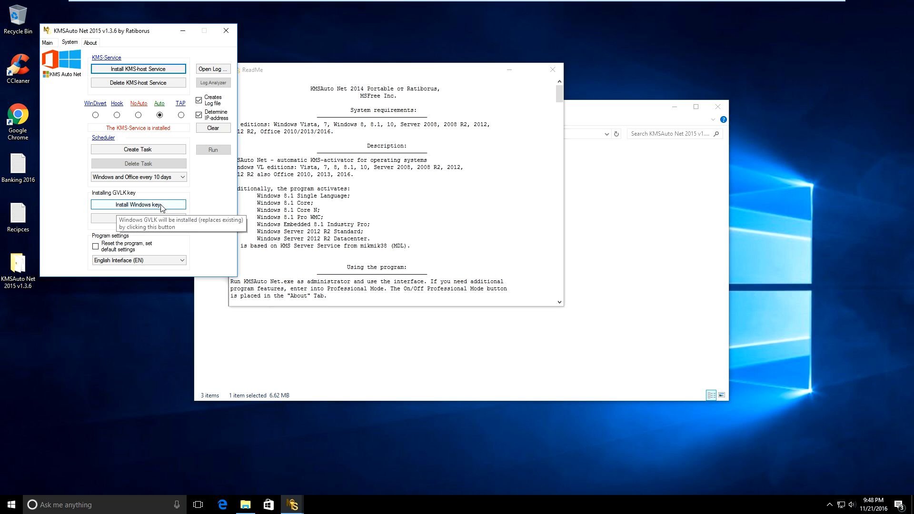
click(138, 204)
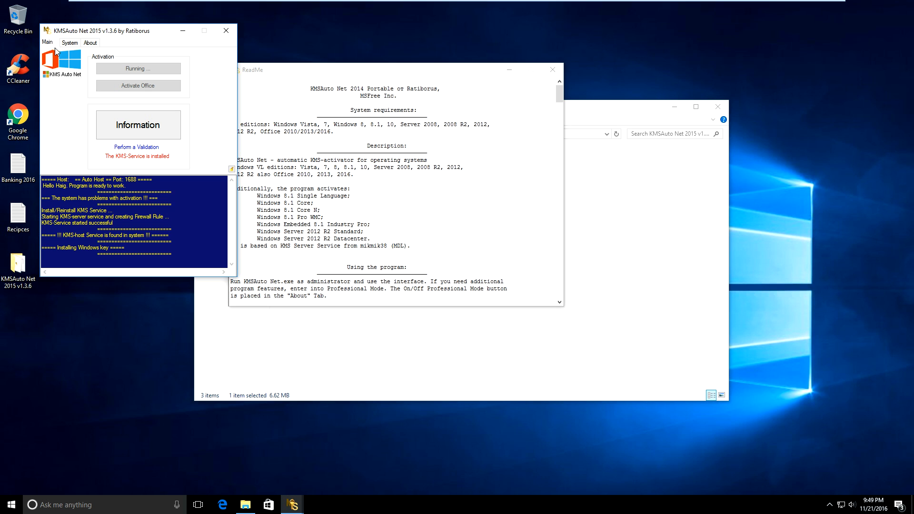
mouse_move(71, 259)
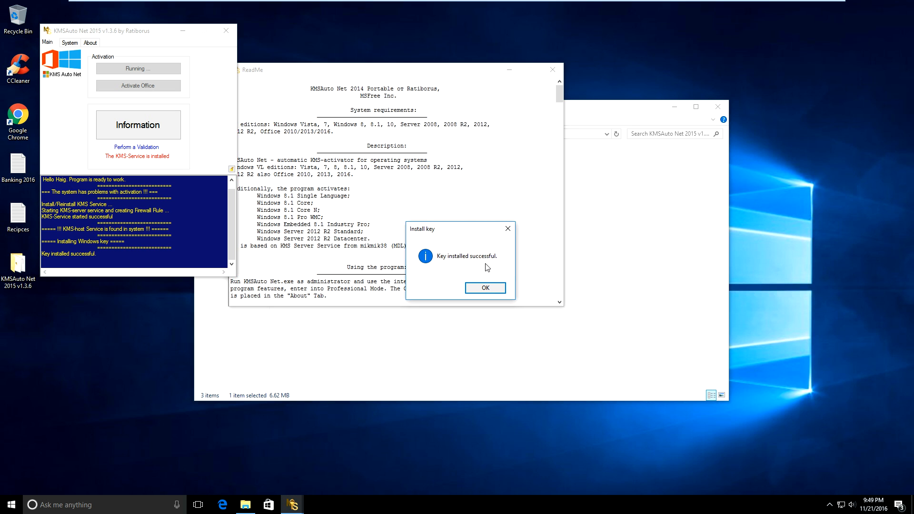
Step: Acknowledge the successful key installation so activation continues
click(485, 288)
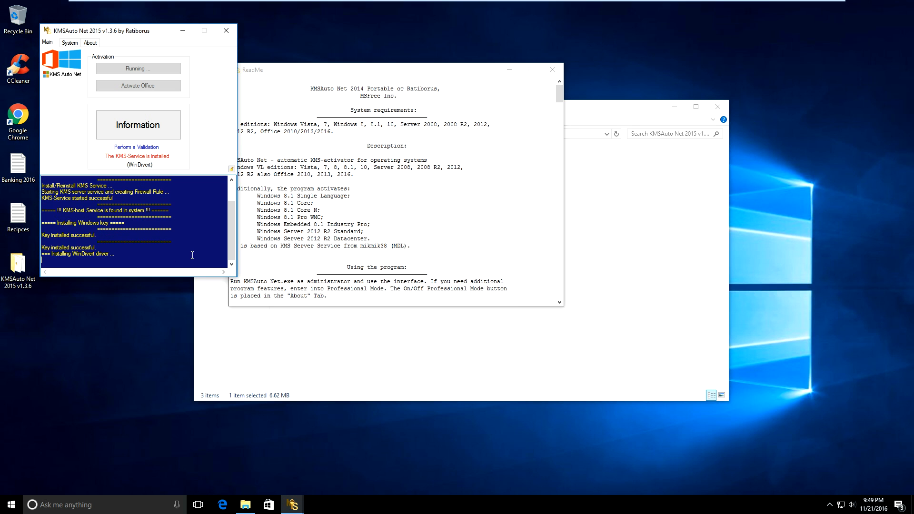
mouse_move(112, 246)
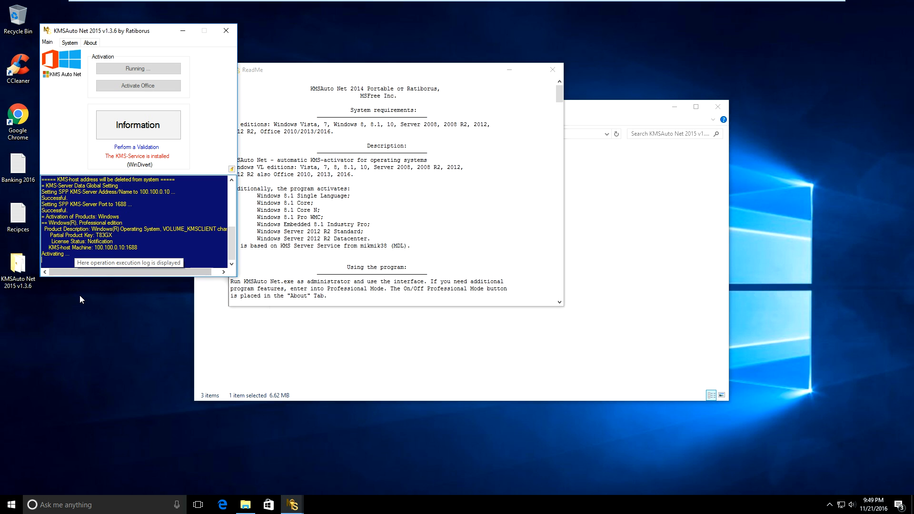
mouse_move(90, 256)
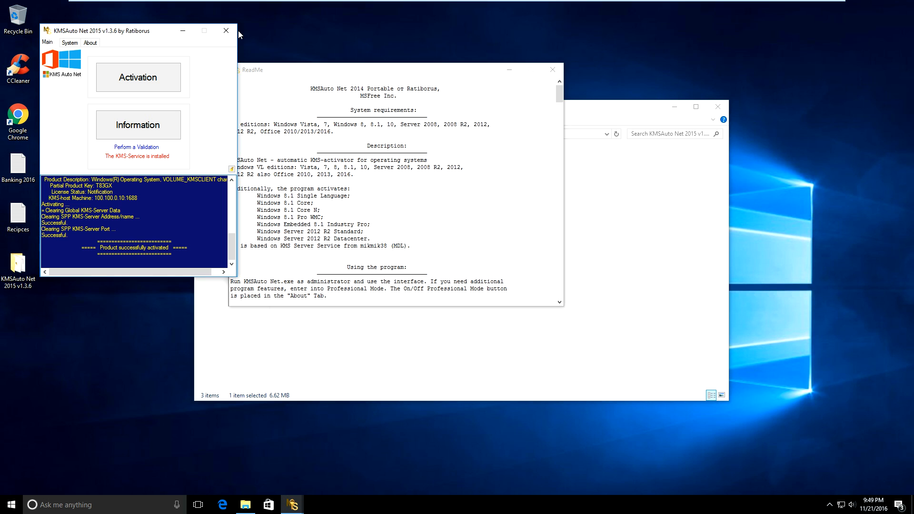
Step: From the desktop menu, reach Personalization, apply the night-sky background and close Settings
right_click(162, 414)
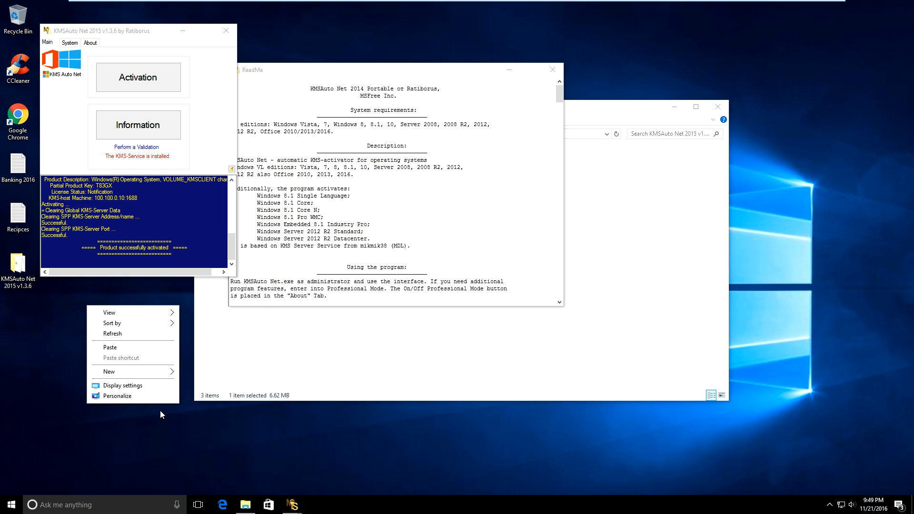
mouse_move(122, 385)
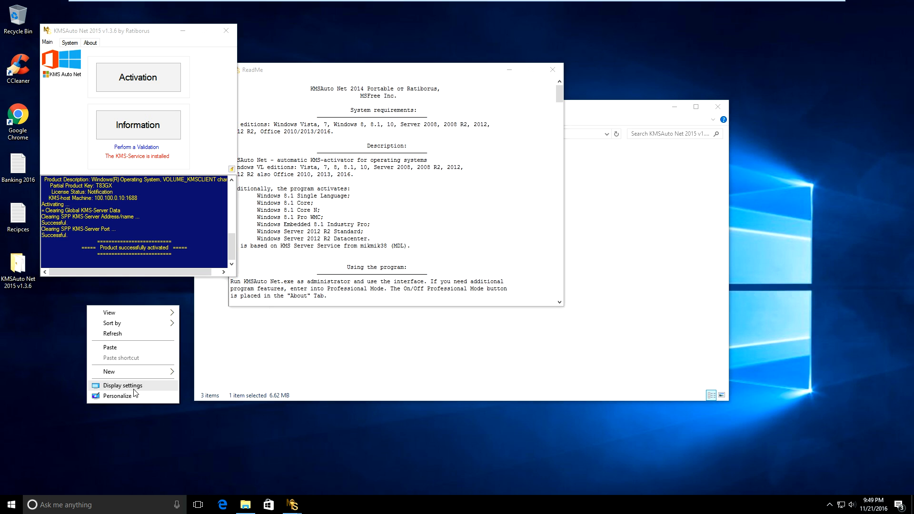
click(117, 396)
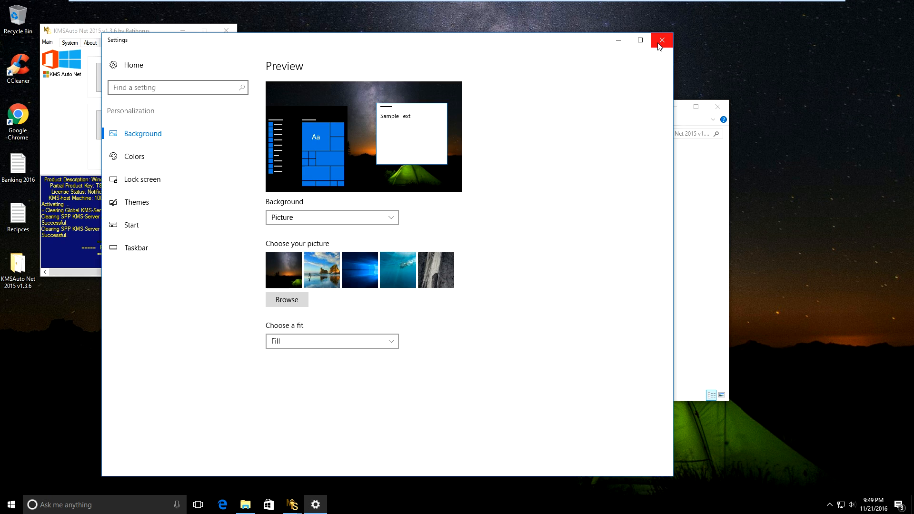
click(661, 40)
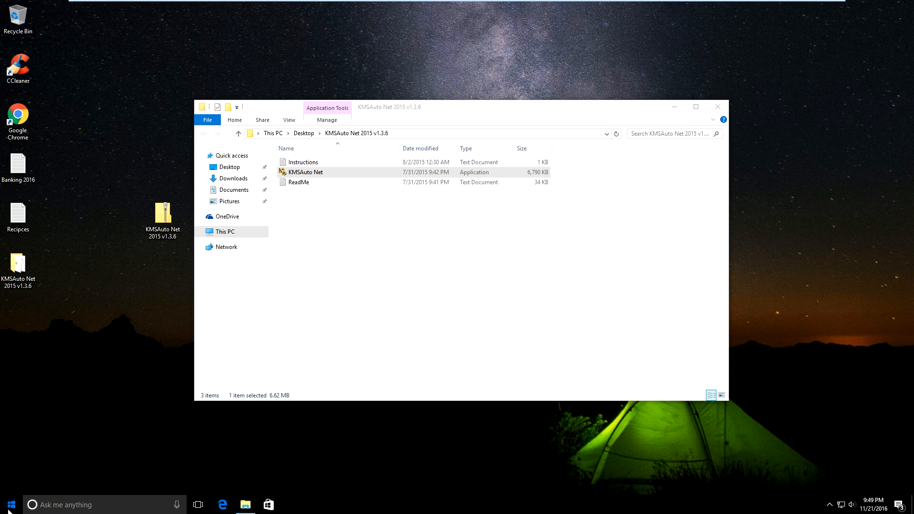
Step: In Settings > Update & security > Activation, confirm Windows 10 Pro is activated
click(11, 504)
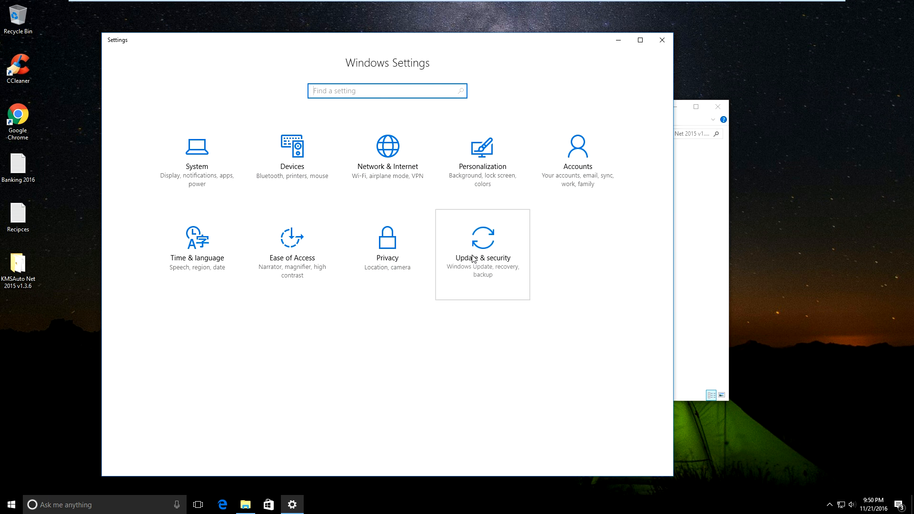
click(482, 254)
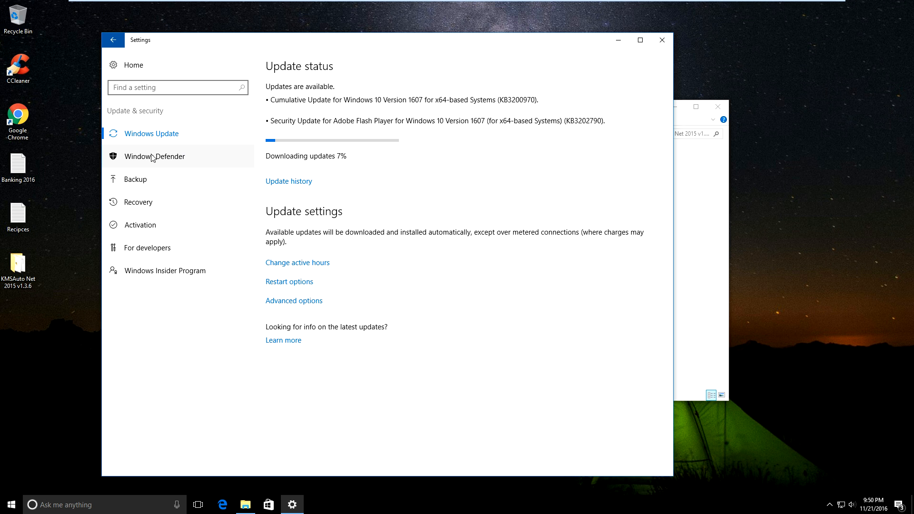
mouse_move(220, 302)
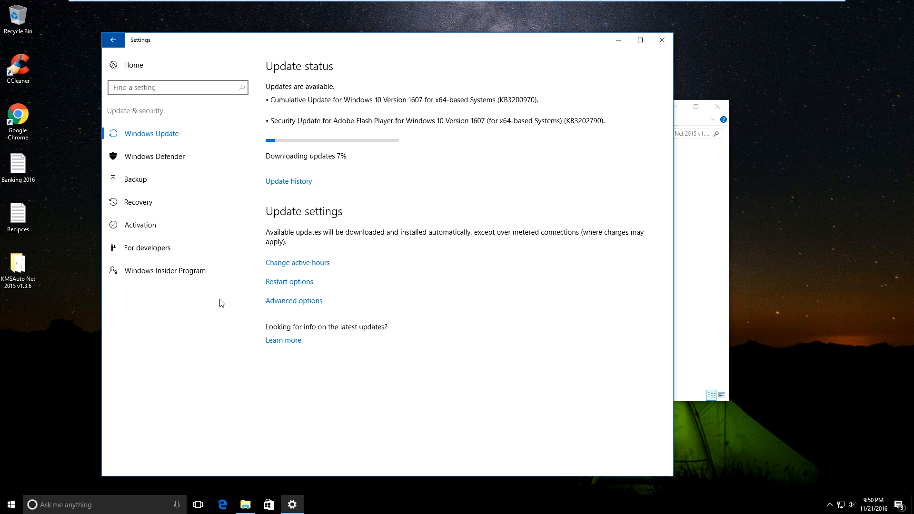
click(139, 225)
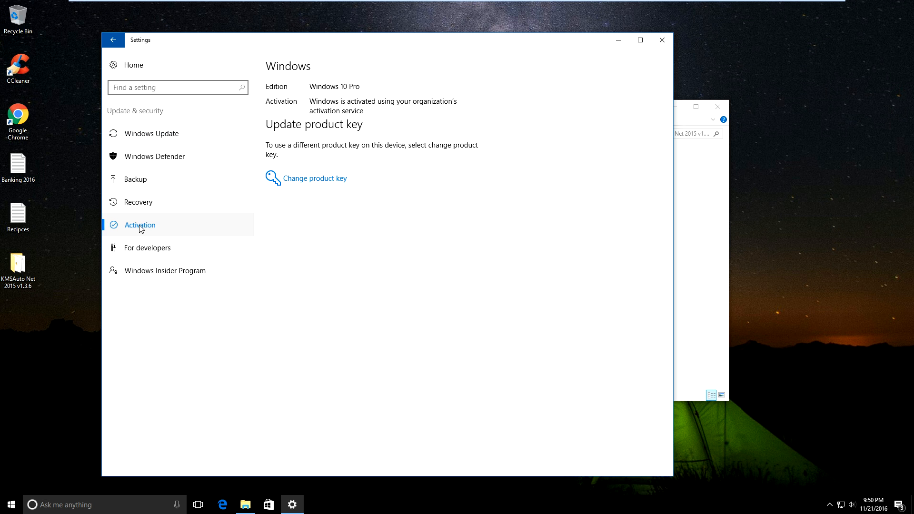
mouse_move(383, 90)
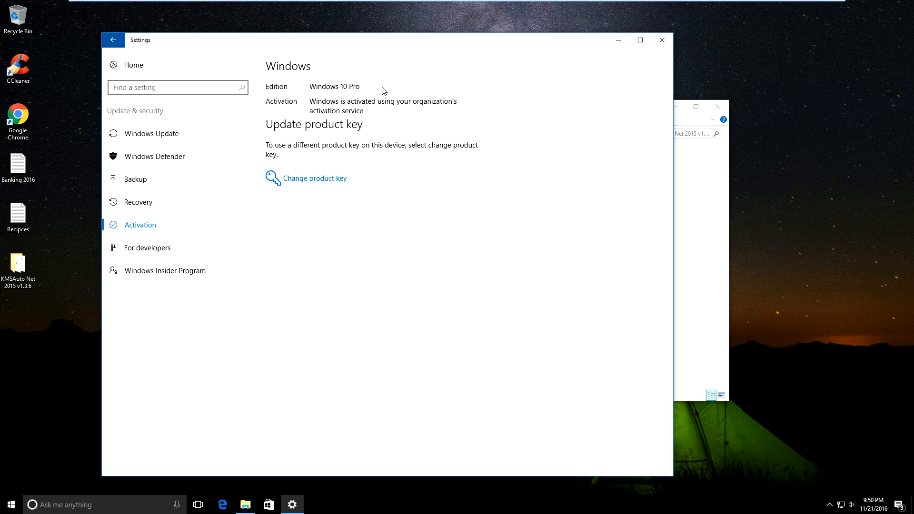
mouse_move(589, 175)
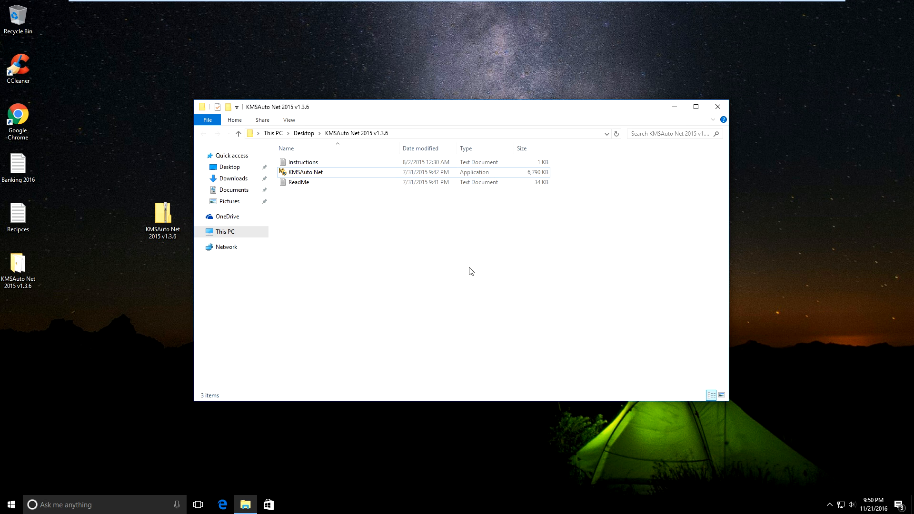
Step: Permanently delete the KMSAuto Net folder and zip archive from the desktop, confirming Yes
key(ctrl+a)
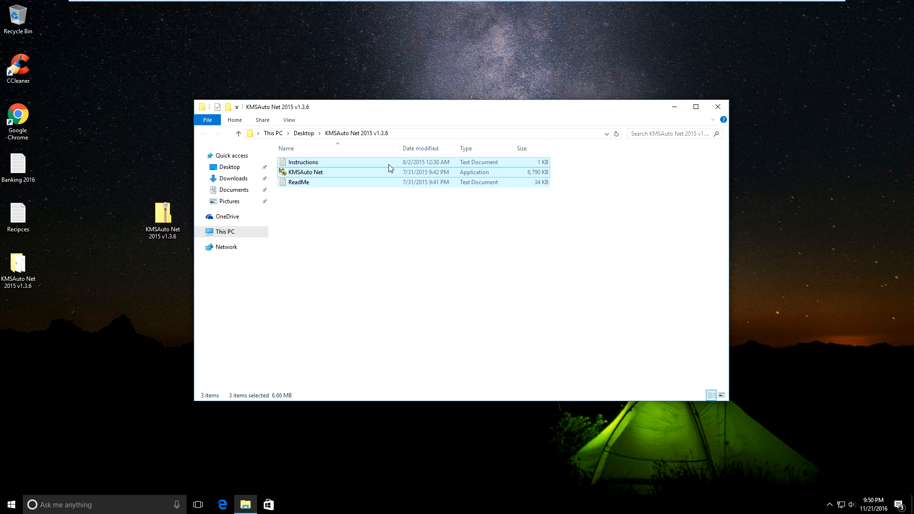
mouse_move(339, 191)
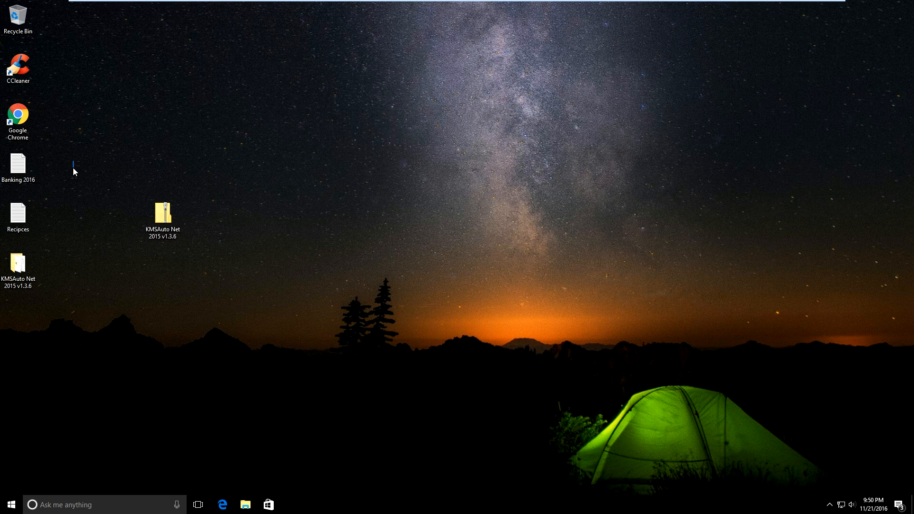
right_click(15, 274)
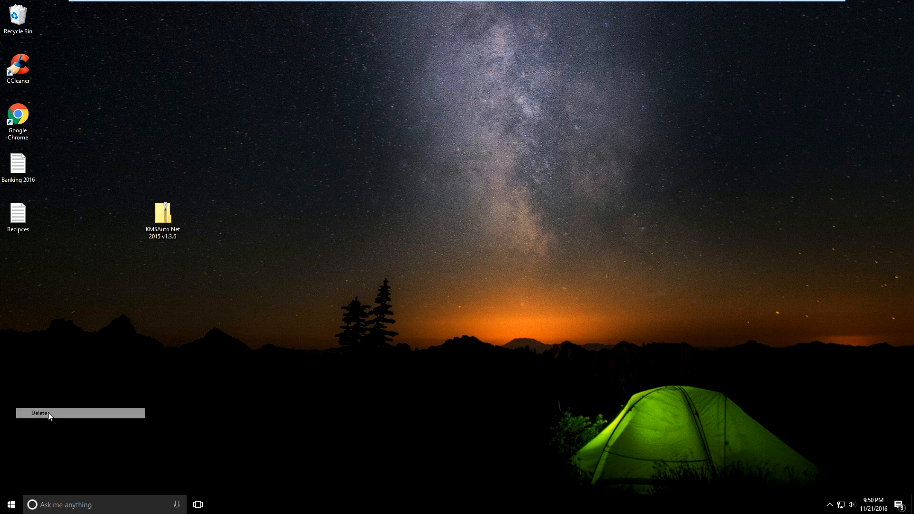
right_click(163, 219)
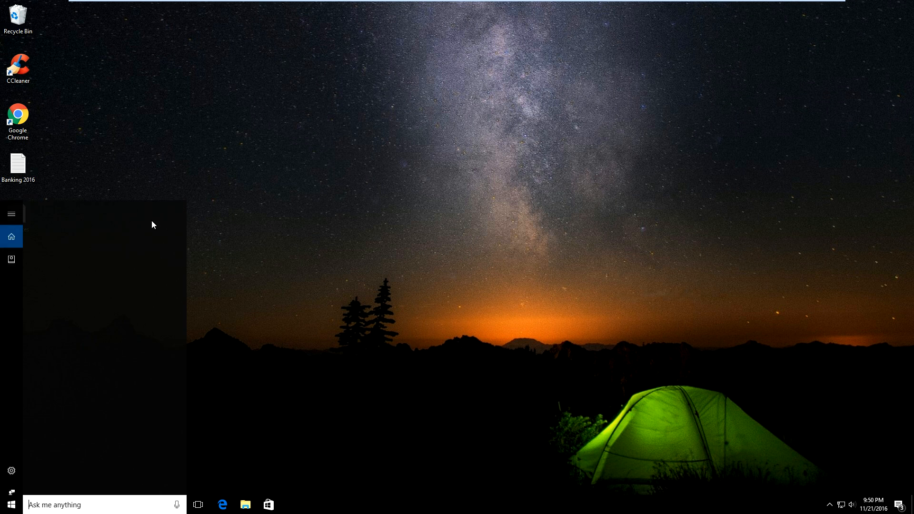
text(win)
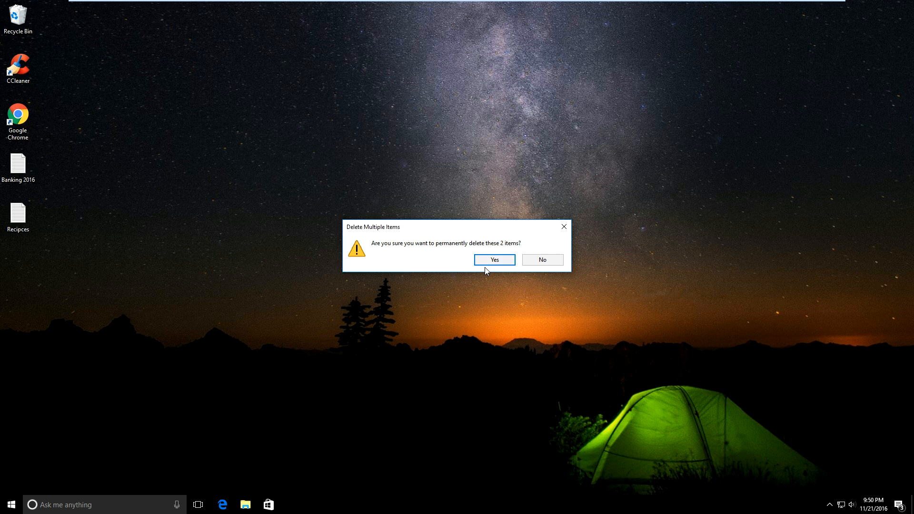
click(493, 259)
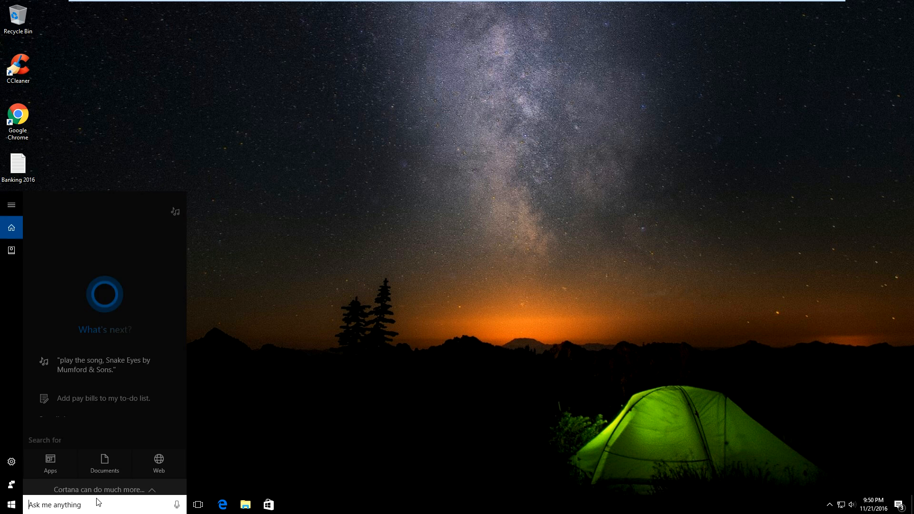
Step: Search for Windows Defender and launch it again
text(wq)
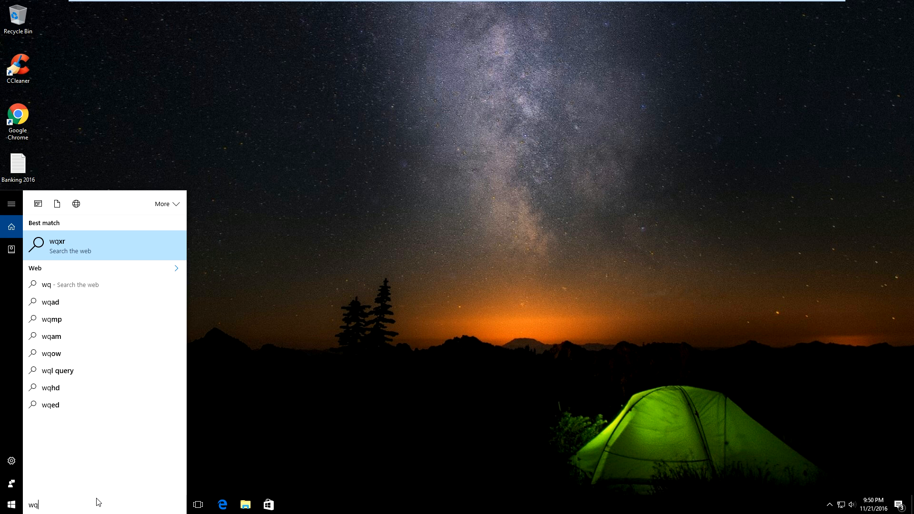
text(windows)
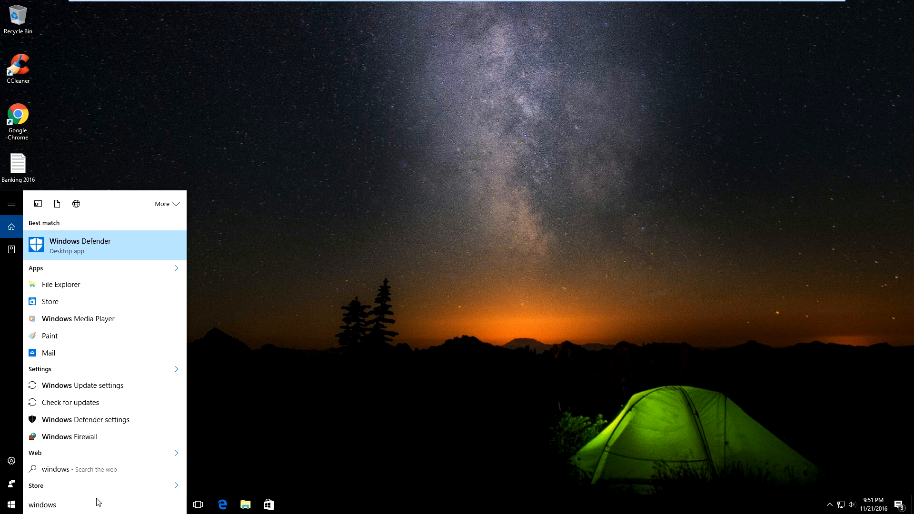
click(81, 241)
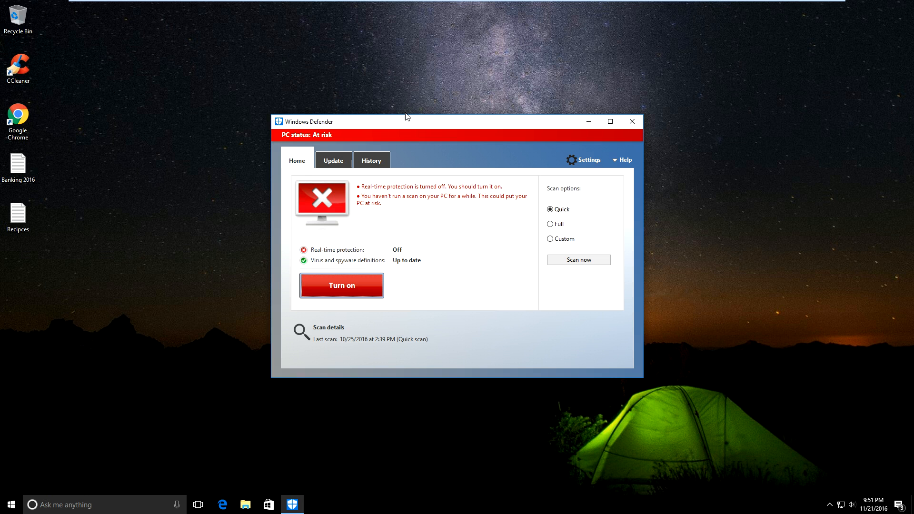
mouse_move(375, 274)
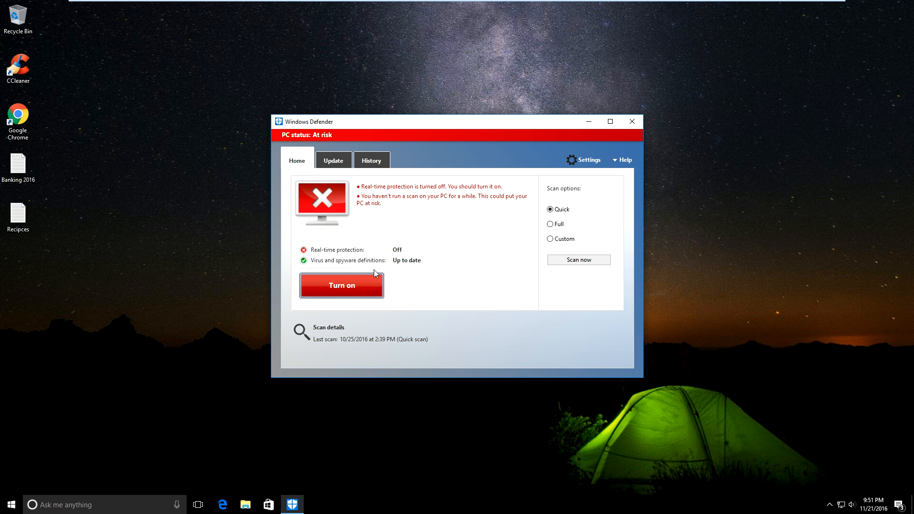
mouse_move(590, 160)
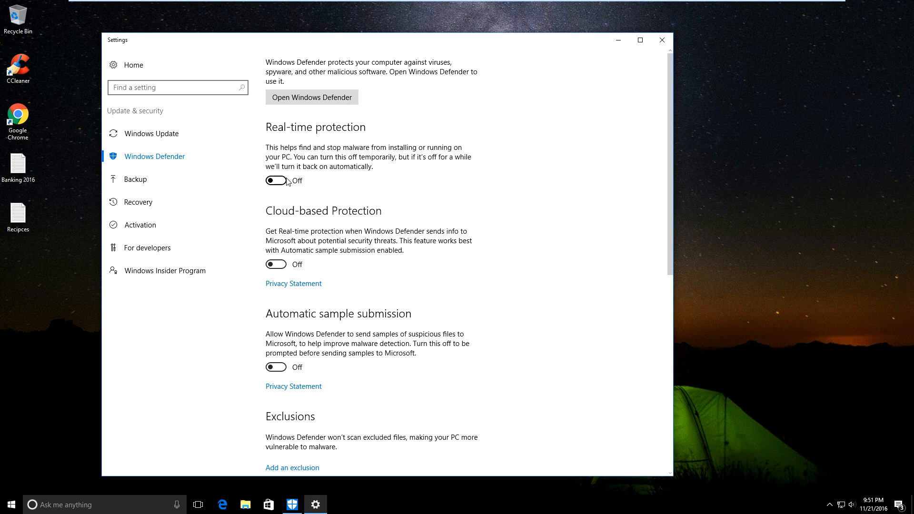
Step: Switch real-time protection, cloud-based protection and automatic sample submission back on
click(275, 180)
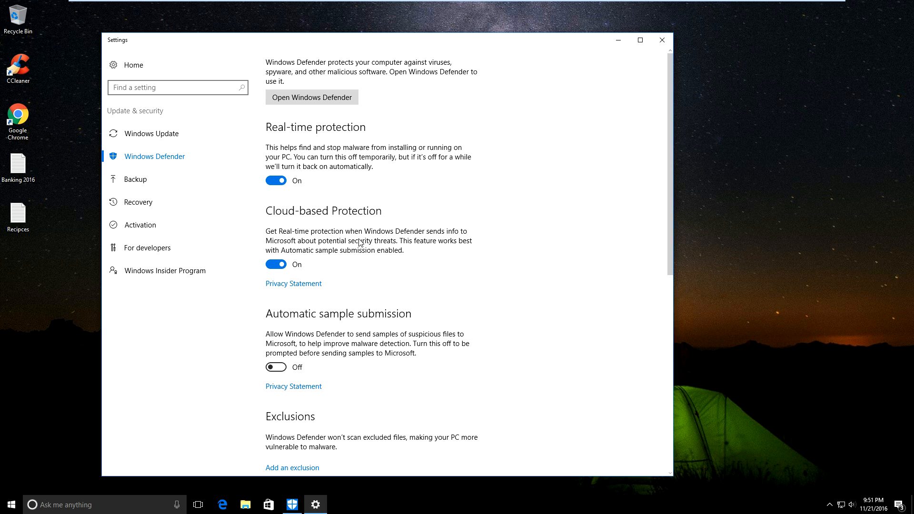
mouse_move(296, 384)
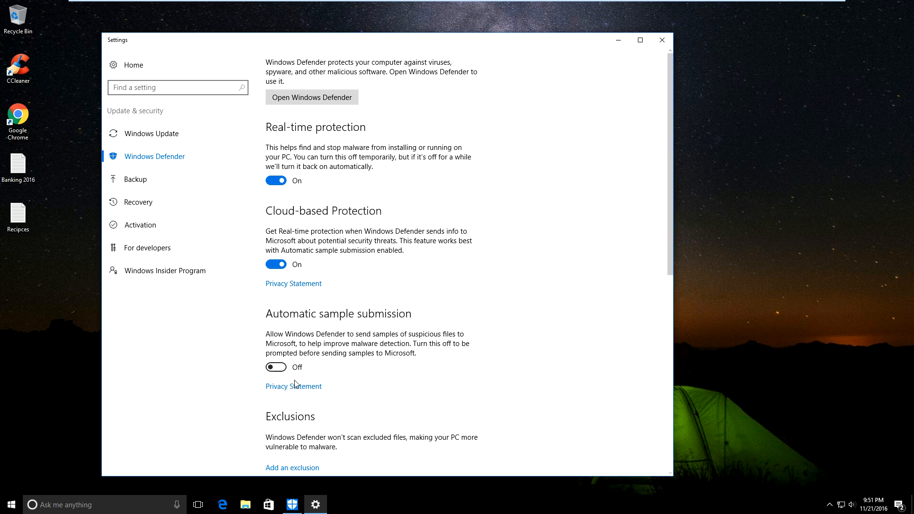
click(275, 366)
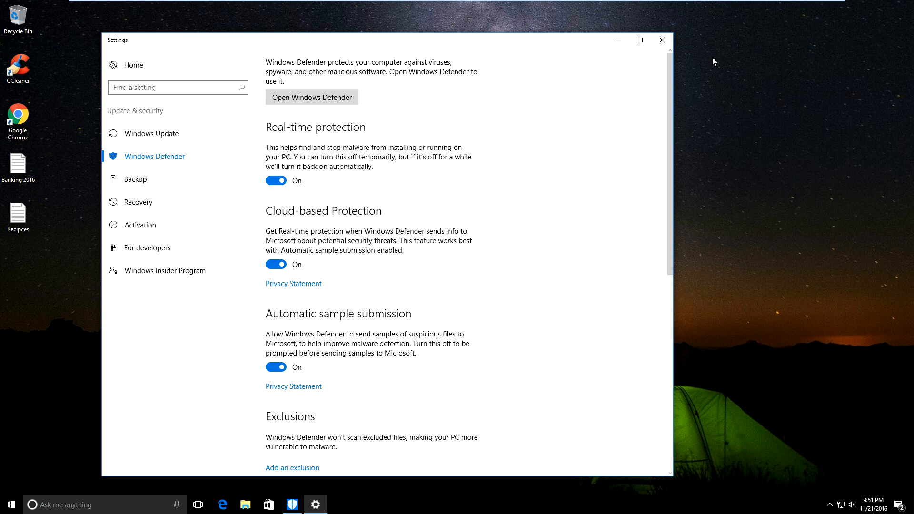
click(312, 97)
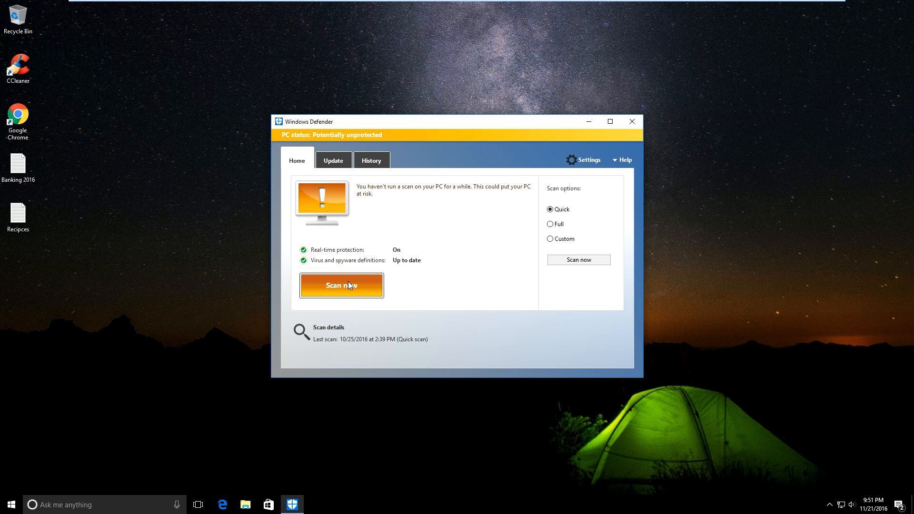
Step: Confirm definitions are up to date on the Update tab, briefly run and cancel a quick scan, then close Windows Defender
click(333, 160)
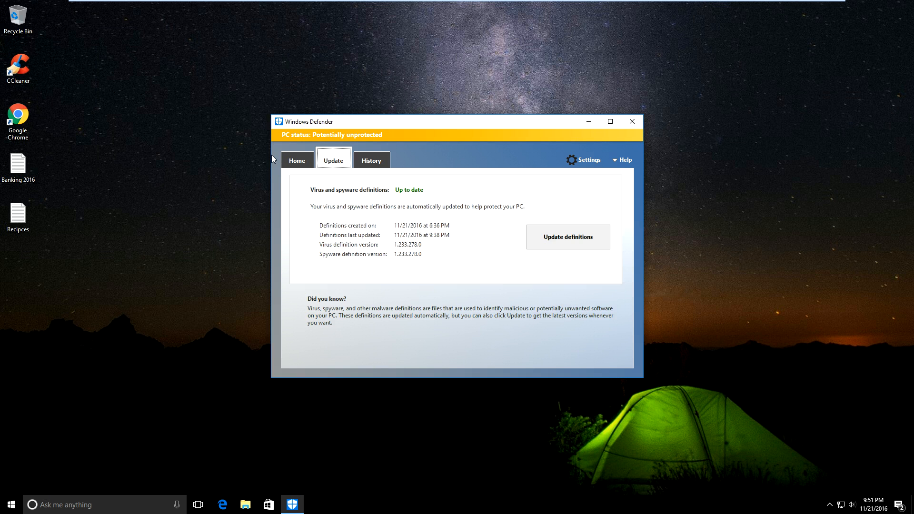
click(296, 160)
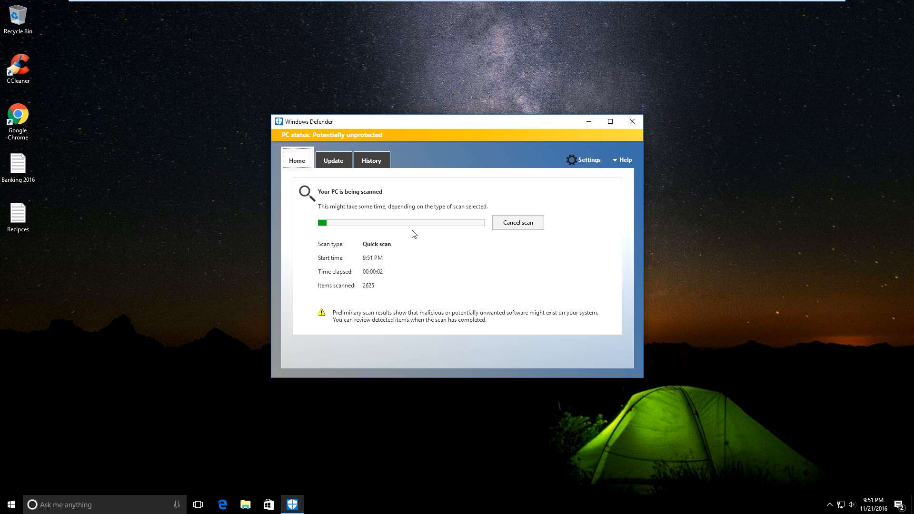
click(517, 222)
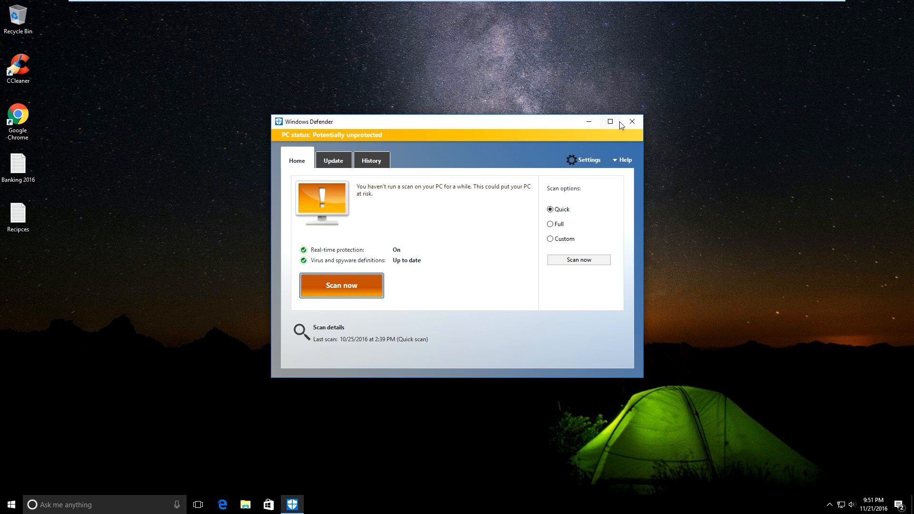
click(632, 121)
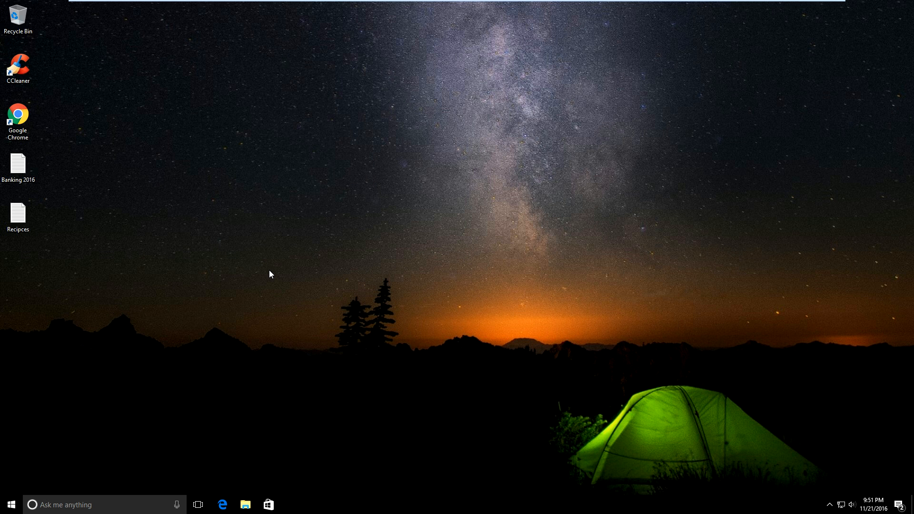
mouse_move(532, 396)
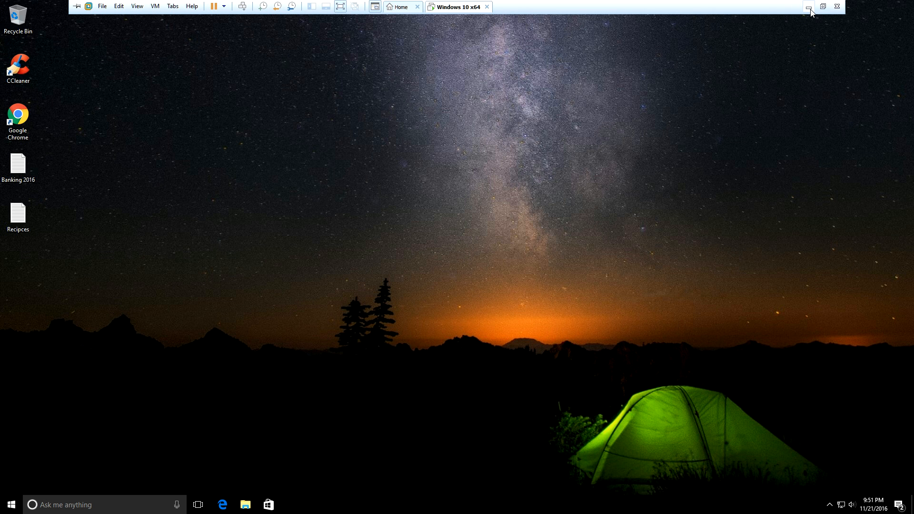
mouse_move(809, 7)
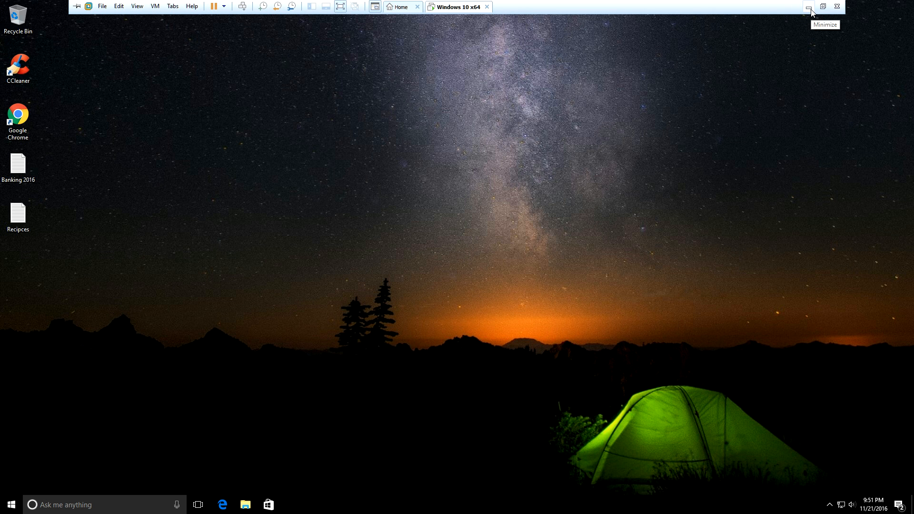